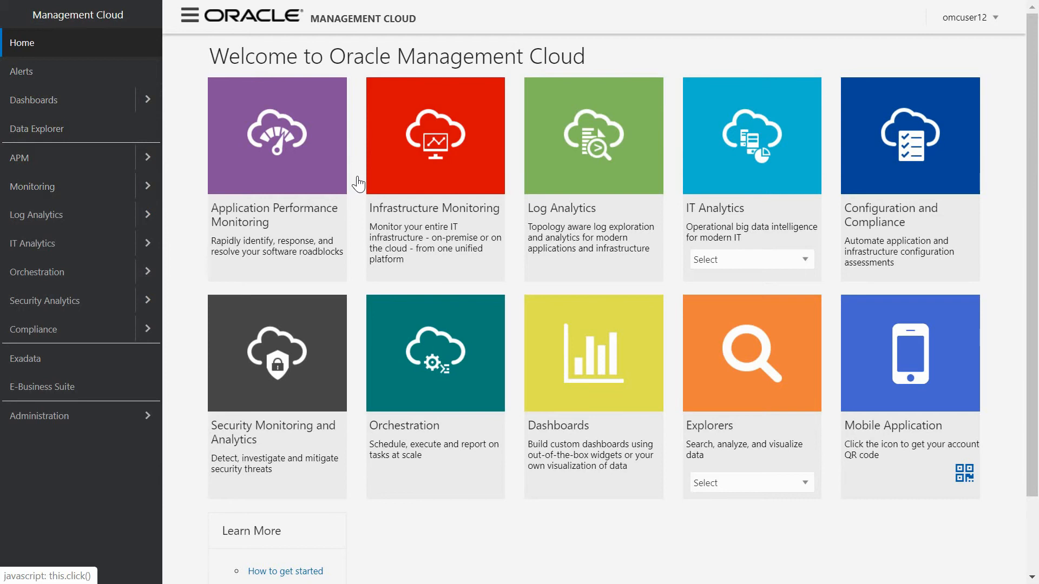
{"action": "mouse_move", "coordinate": [617, 175]}
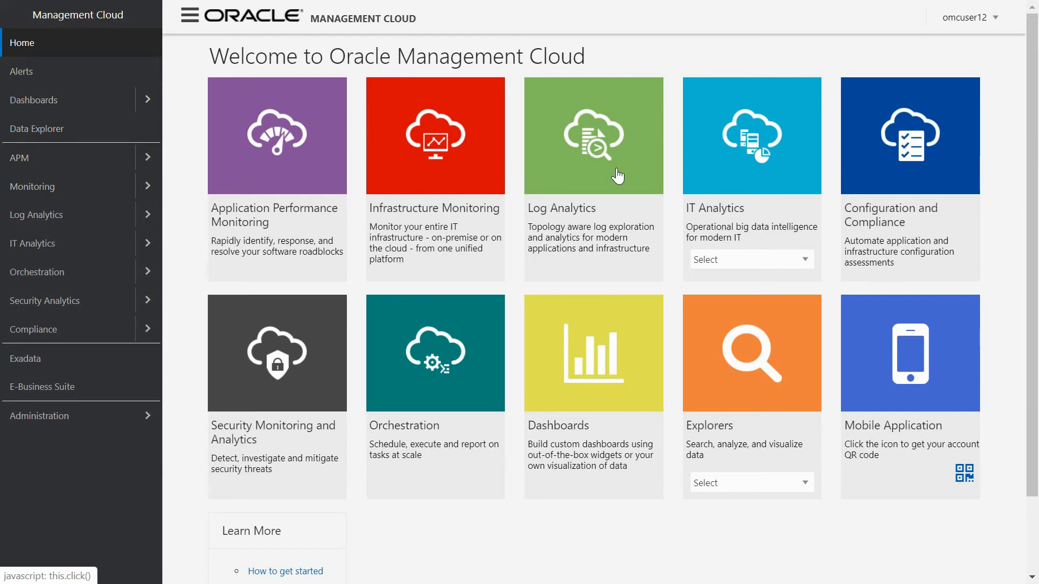
{"action": "mouse_move", "coordinate": [718, 174]}
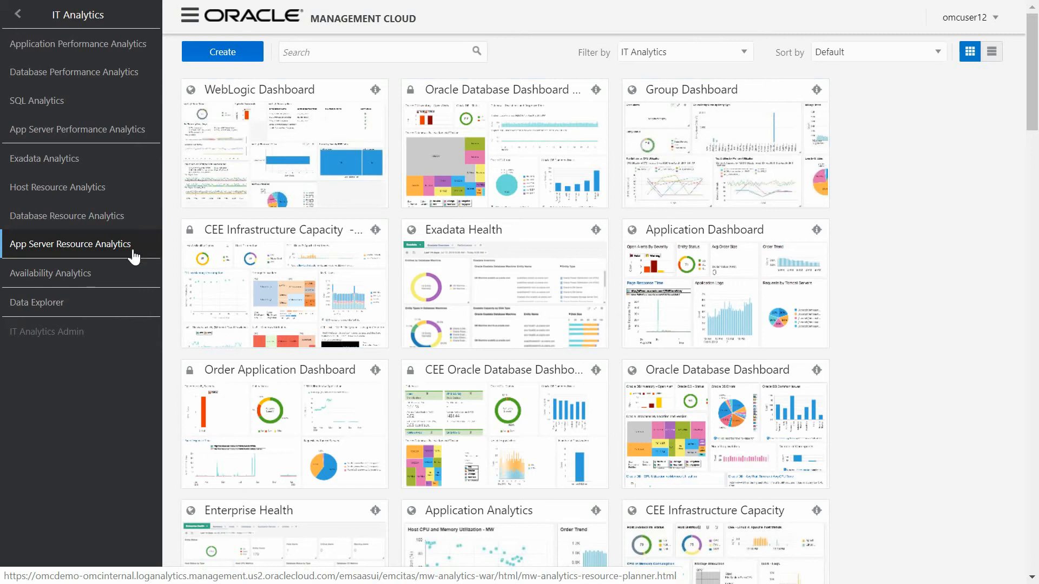
{"action": "left_click", "coordinate": [45, 159]}
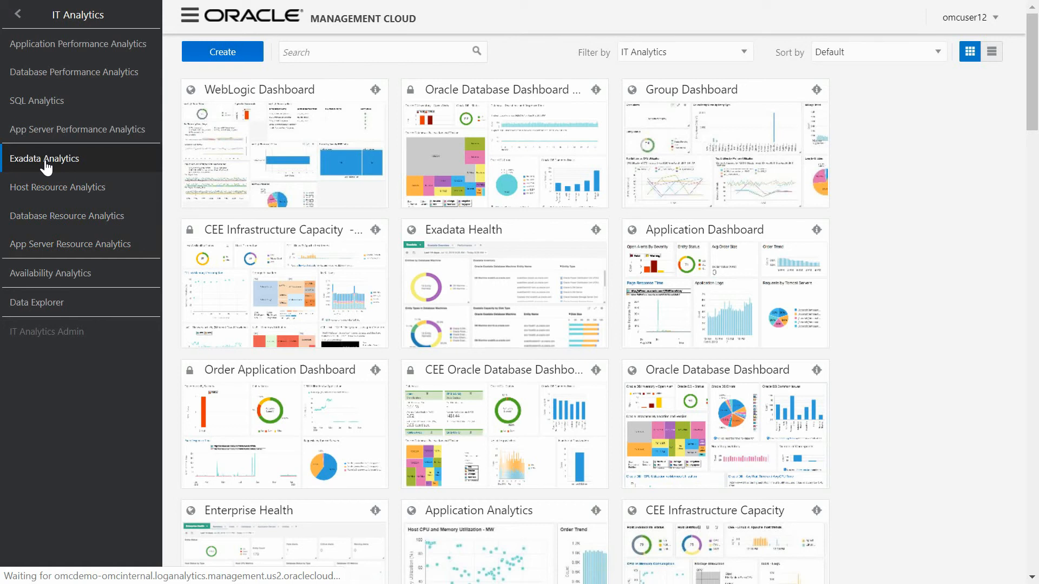
Open Exadata Analytics and review the 8 systems listed under System Types
{"action": "left_click", "coordinate": [44, 157]}
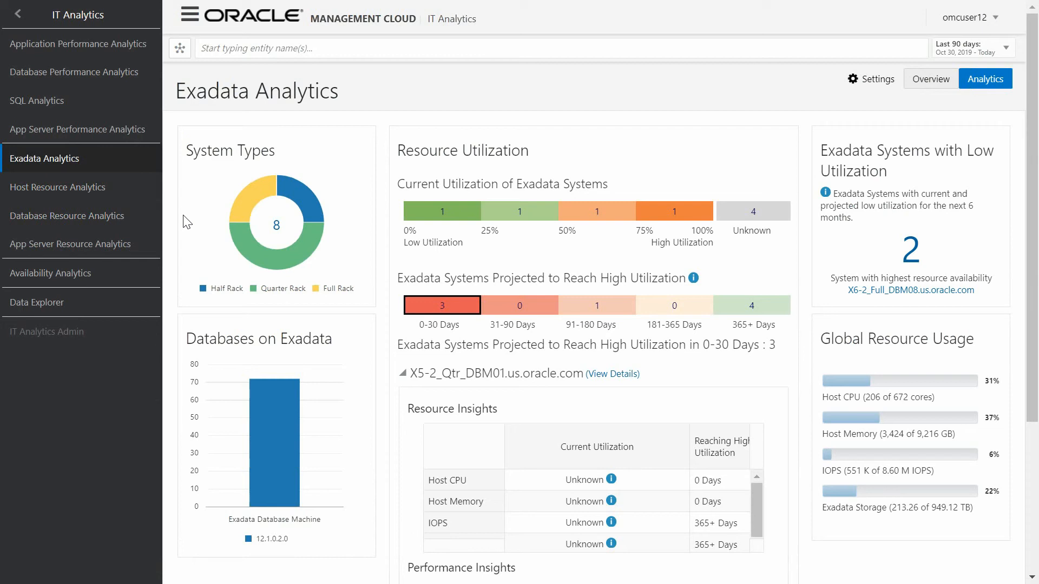
{"action": "mouse_move", "coordinate": [243, 228]}
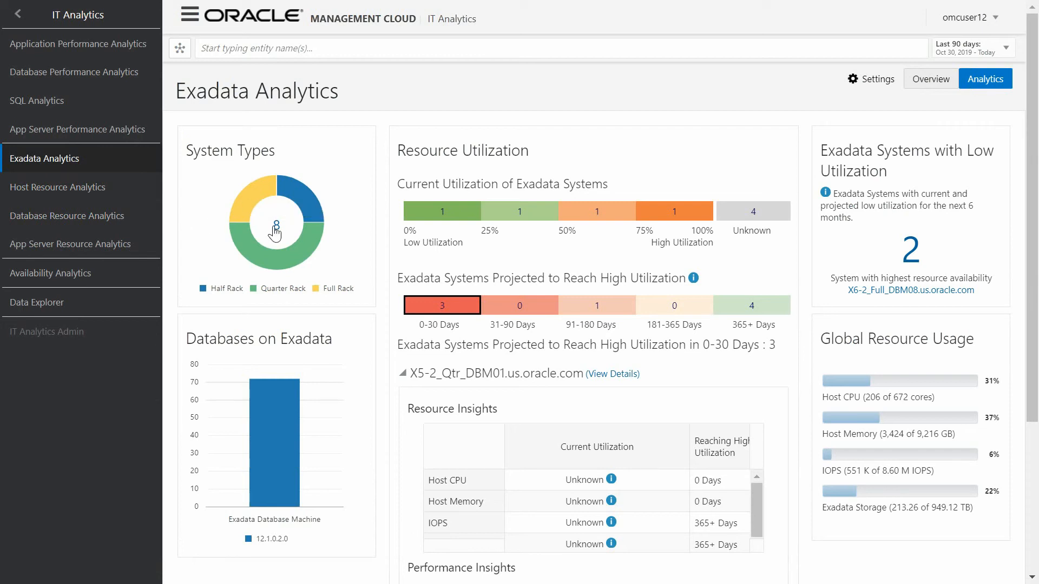
{"action": "left_click", "coordinate": [276, 225]}
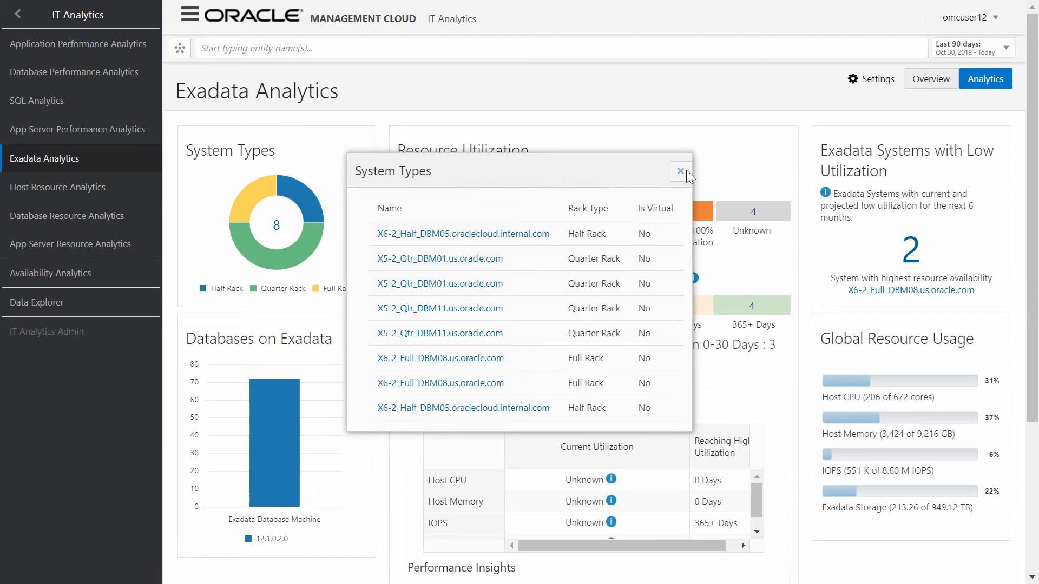
{"action": "left_click", "coordinate": [680, 171]}
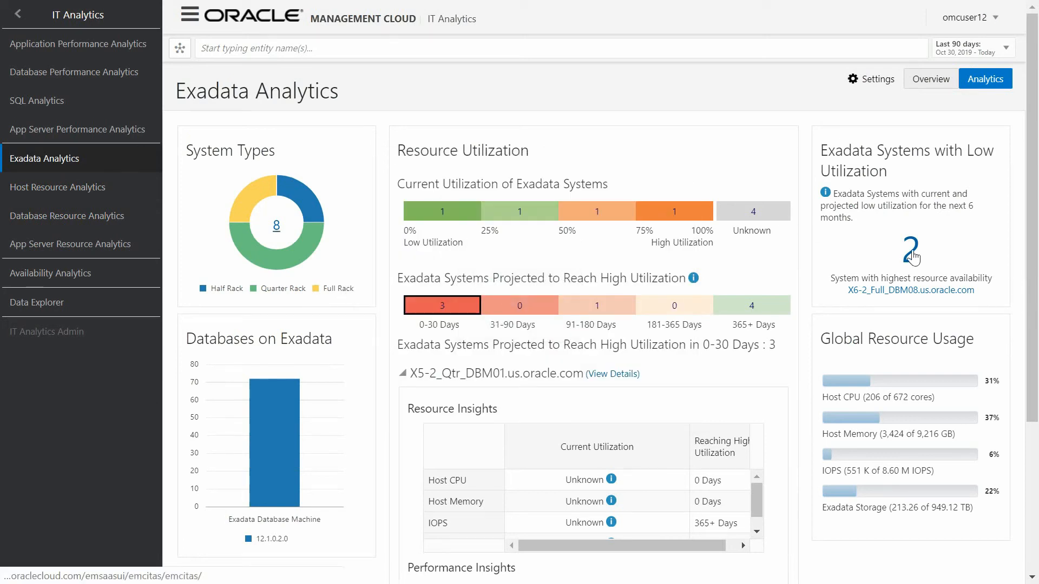
Review the 2 Exadata systems with low utilization, then dismiss the list
{"action": "left_click", "coordinate": [910, 253]}
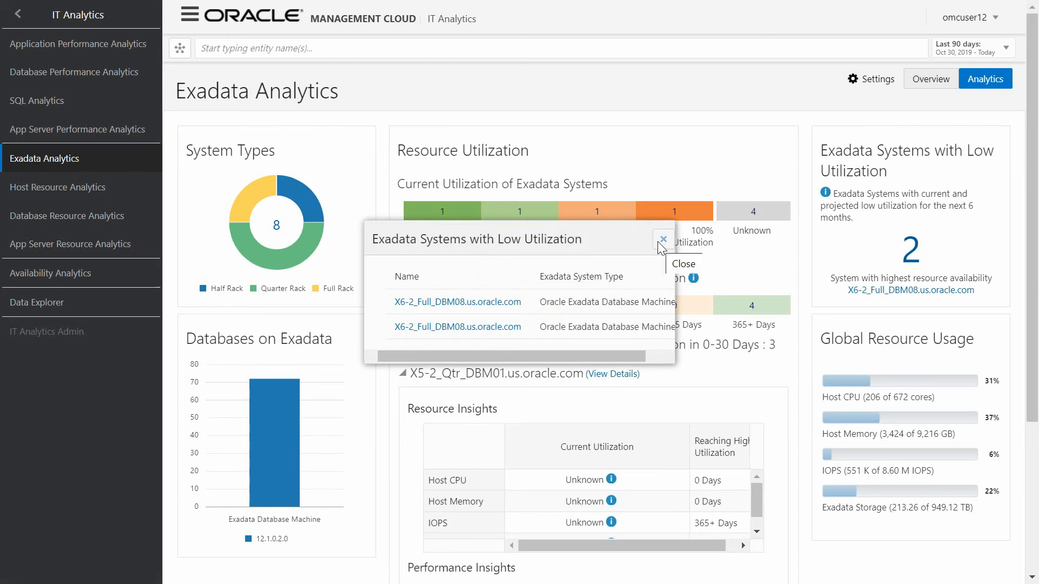
{"action": "left_click", "coordinate": [662, 239]}
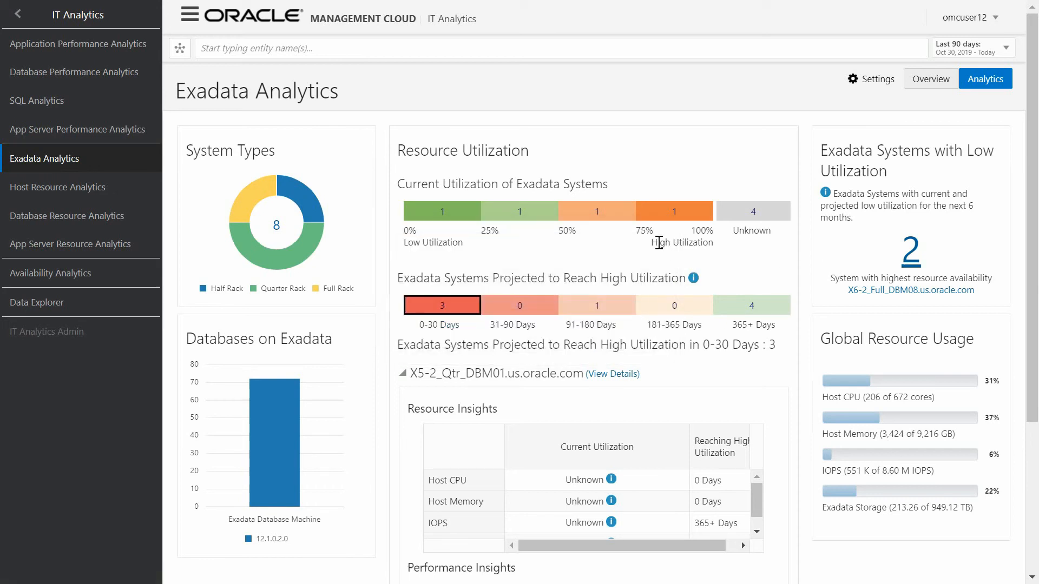
{"action": "mouse_move", "coordinate": [580, 215]}
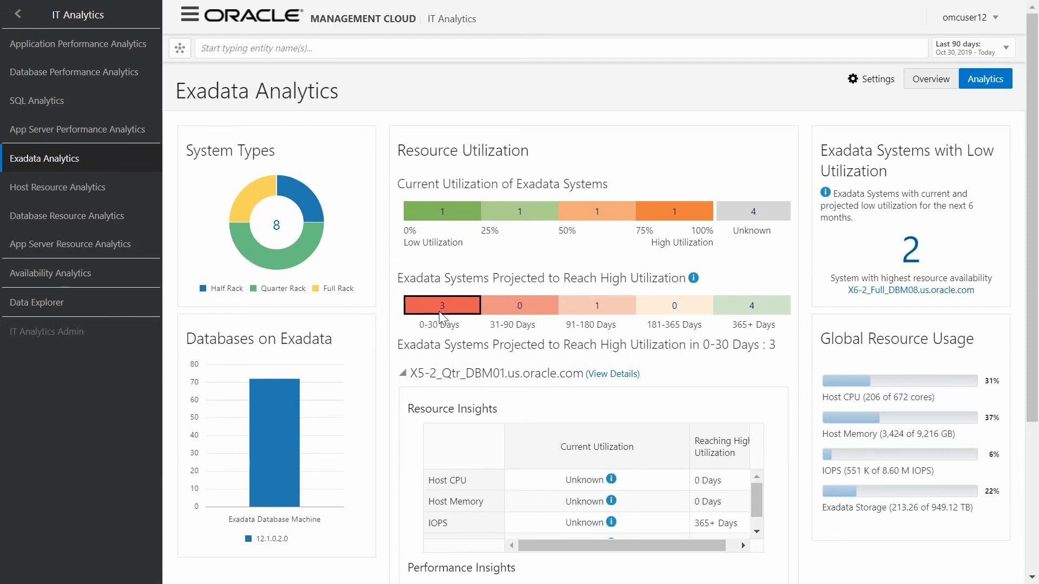
{"action": "mouse_move", "coordinate": [411, 370]}
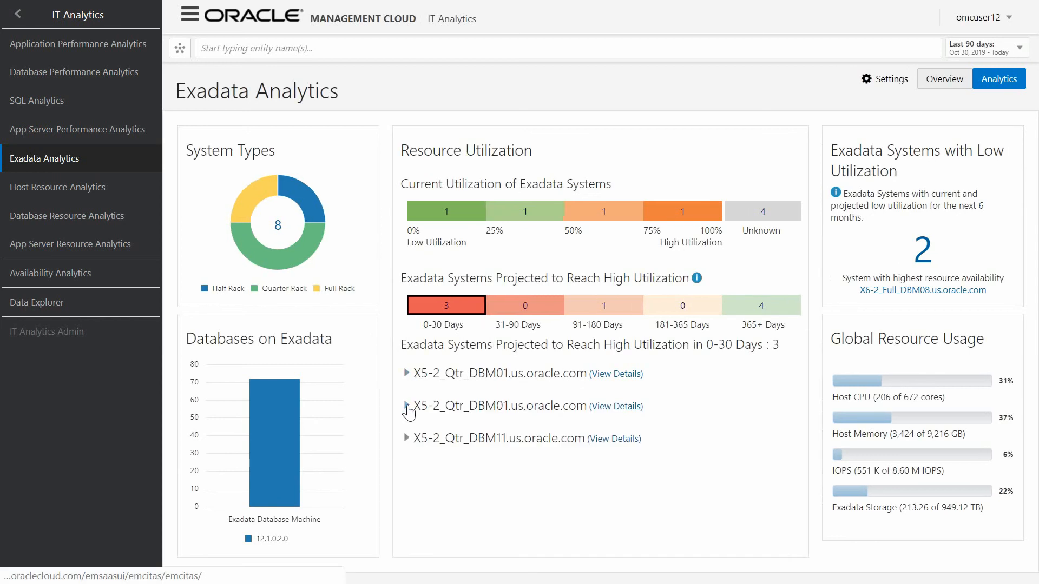
Expand the second X5-2_Qtr_DBM01.us.oracle.com entry to its Resource and Performance Insights
{"action": "left_click", "coordinate": [406, 405]}
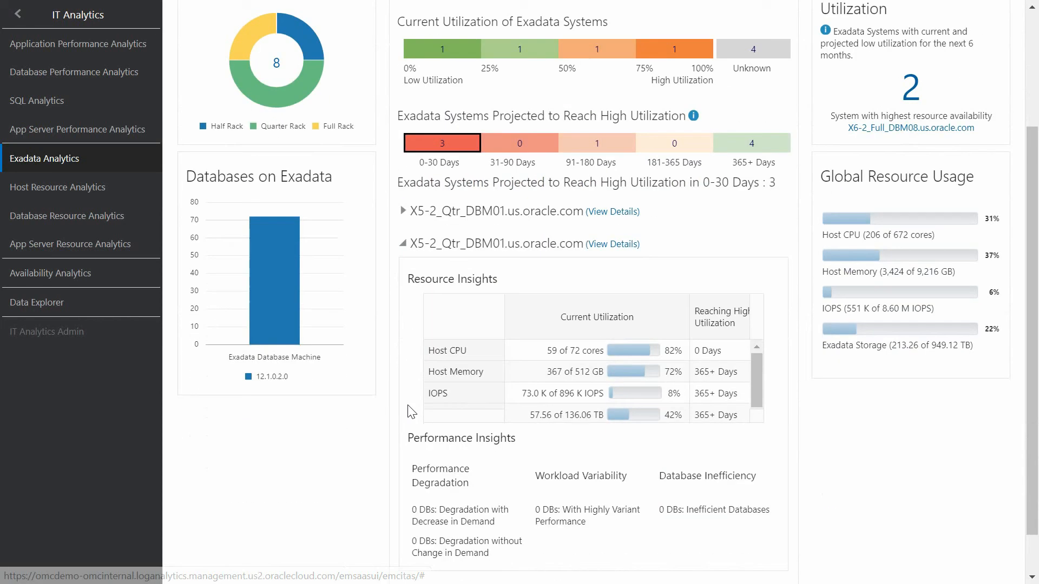
{"action": "scroll", "scroll_direction": "down", "scroll_amount": 3}
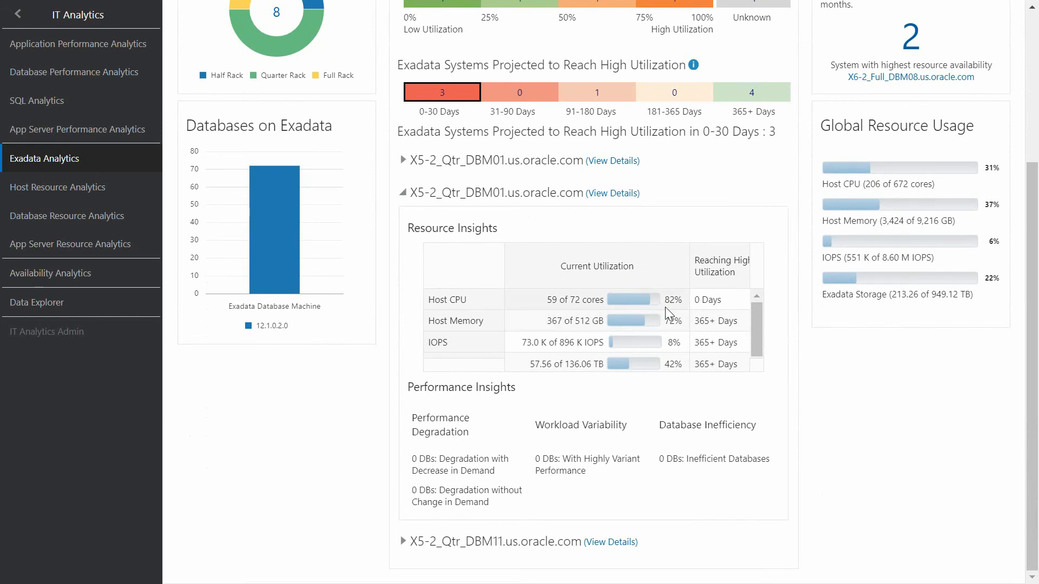
{"action": "mouse_move", "coordinate": [669, 368]}
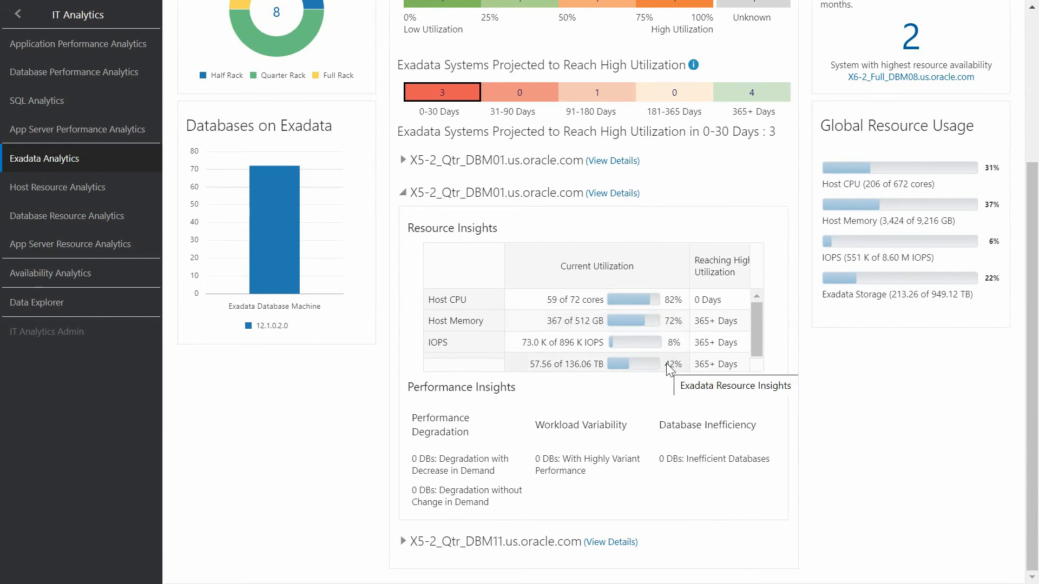
{"action": "mouse_move", "coordinate": [668, 367]}
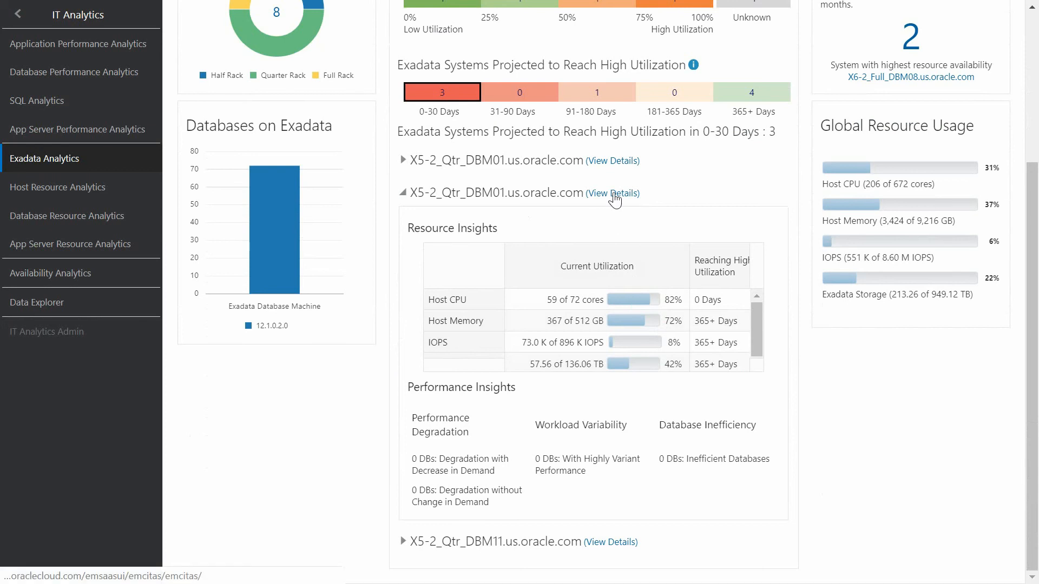
Follow View Details to the dedicated analytics page for X5-2_Qtr_DBM01.us.oracle.com
{"action": "left_click", "coordinate": [612, 193]}
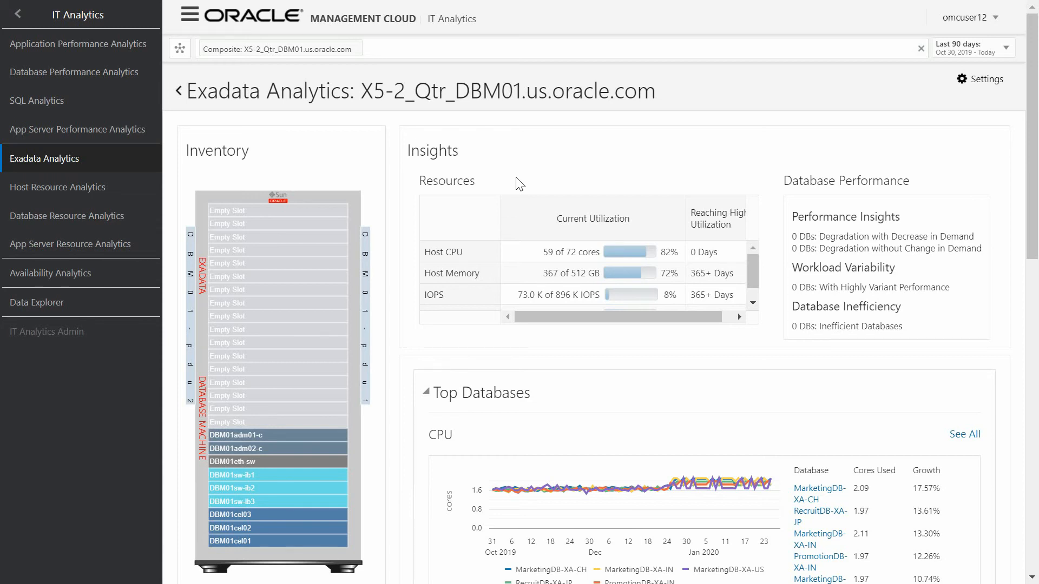
{"action": "mouse_move", "coordinate": [342, 160]}
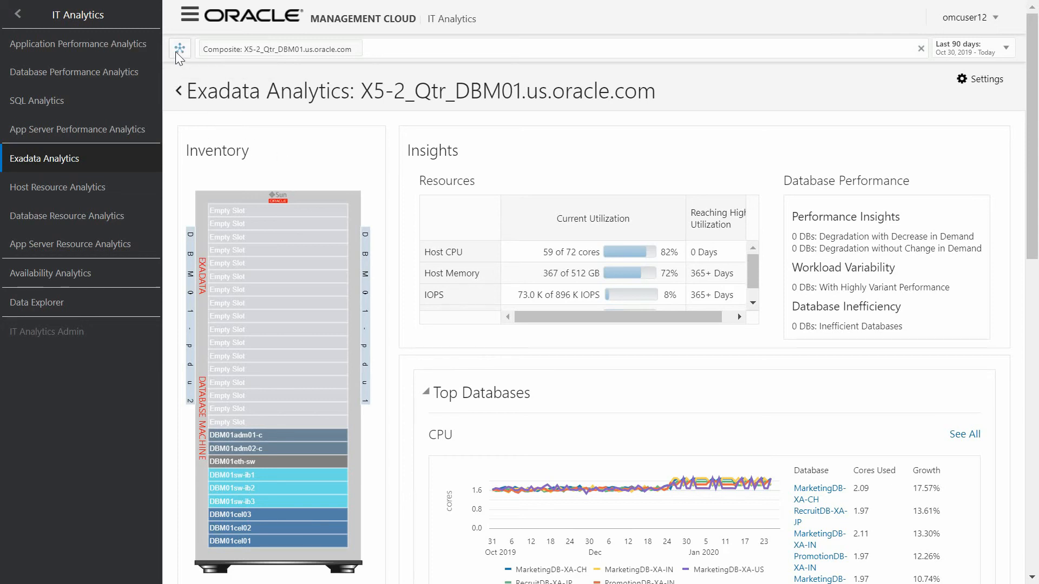
Toggle on the entity topology map of databases, hosts, network and storage
{"action": "left_click", "coordinate": [180, 48]}
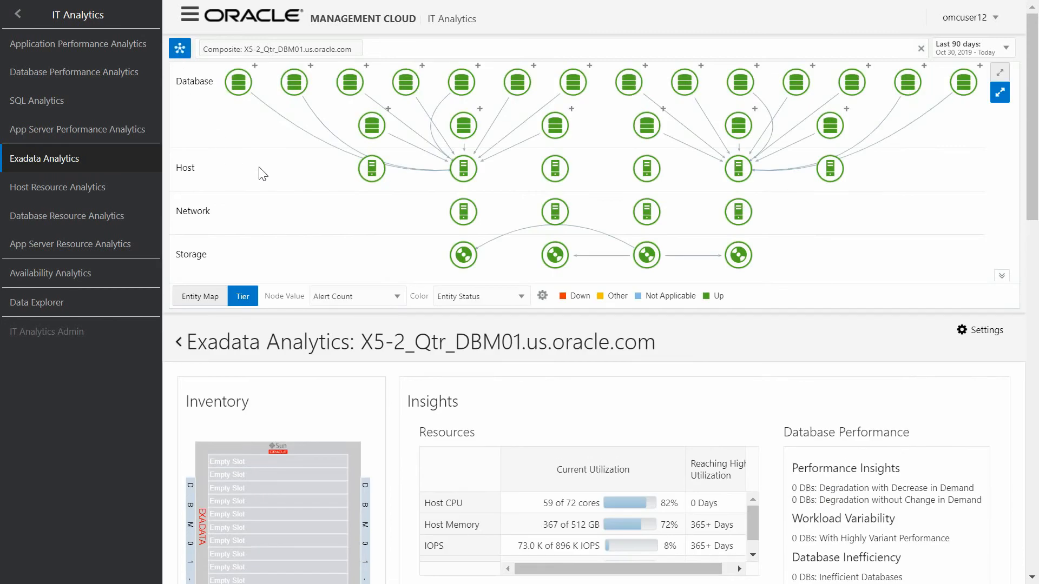
{"action": "mouse_move", "coordinate": [463, 167]}
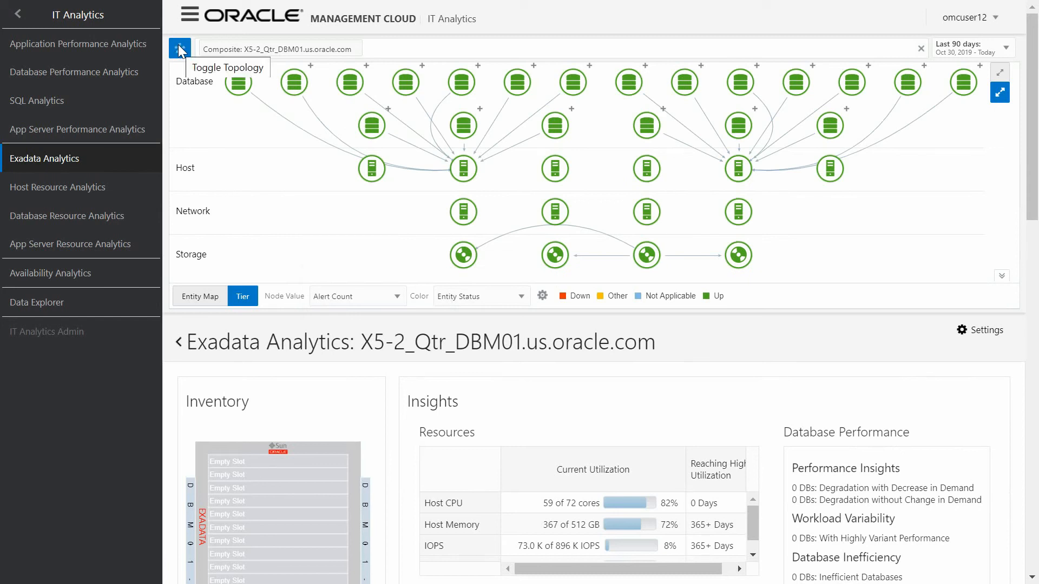
Toggle the topology map off again, leaving the Inventory rack view
{"action": "left_click", "coordinate": [179, 48]}
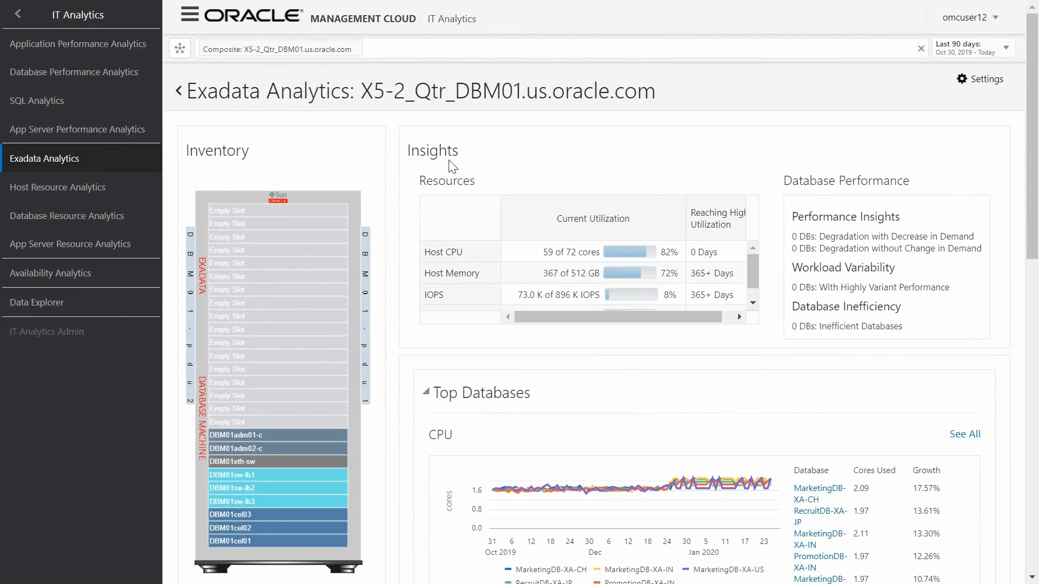
{"action": "mouse_move", "coordinate": [350, 259]}
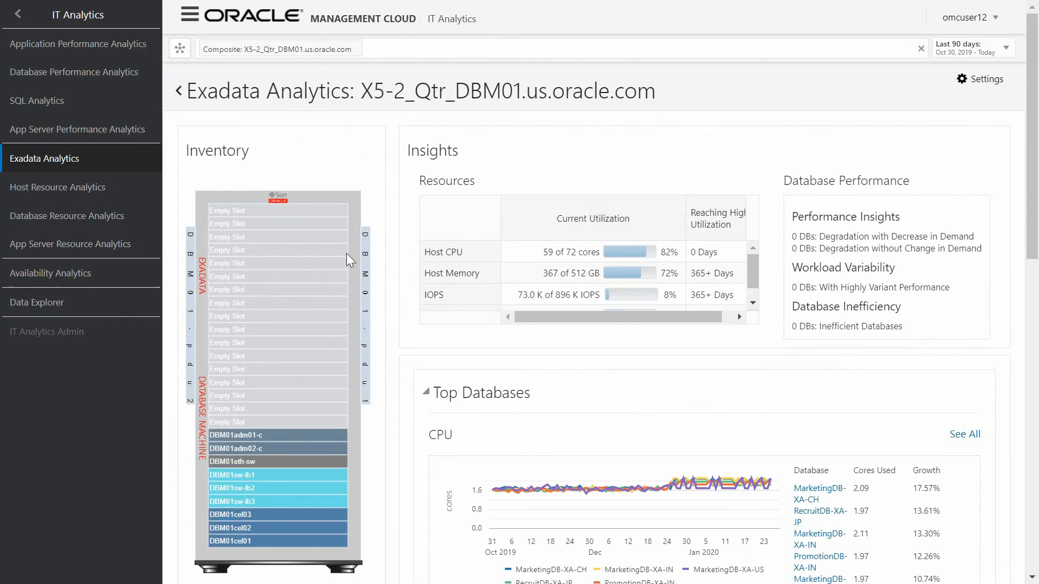
{"action": "mouse_move", "coordinate": [301, 494]}
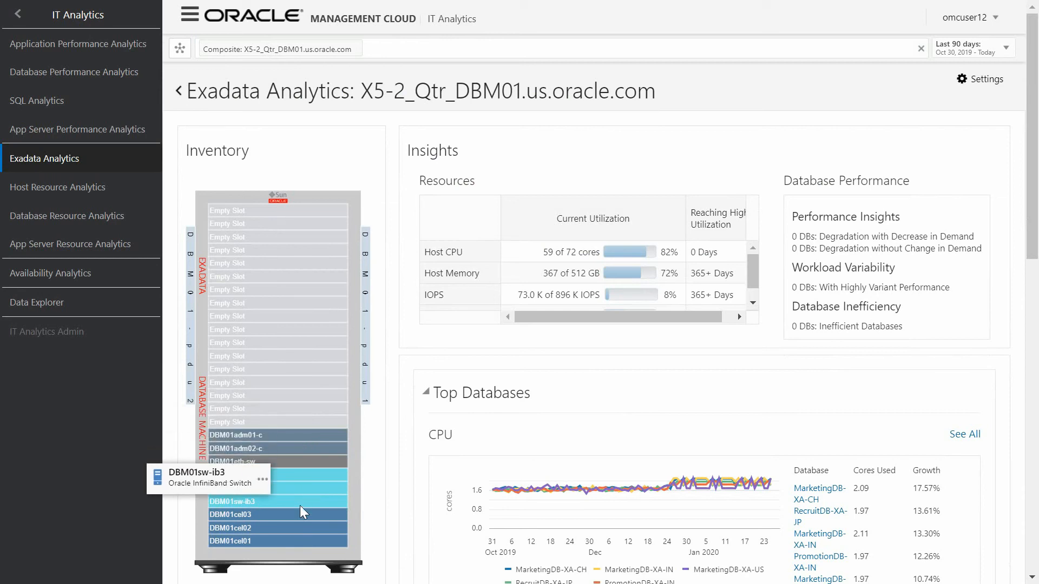
{"action": "mouse_move", "coordinate": [317, 553]}
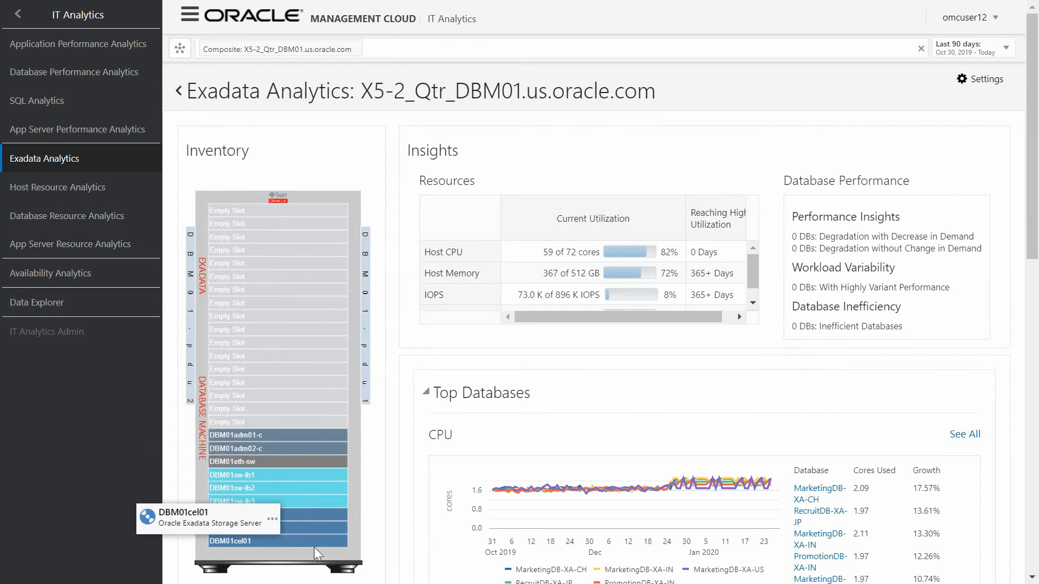
{"action": "mouse_move", "coordinate": [740, 454]}
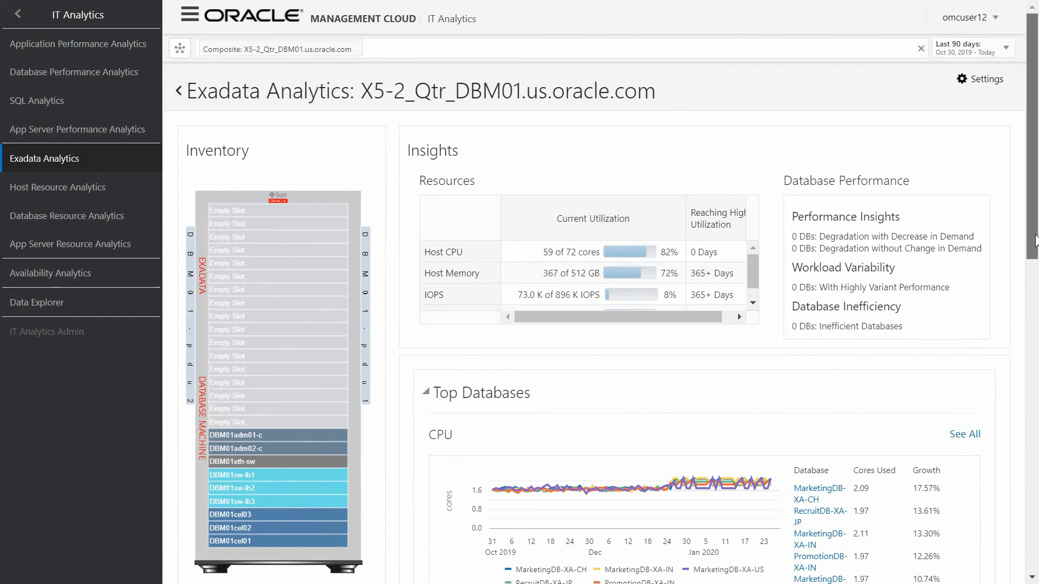
Expand the Hosts capacity section further down the Exadata dashboard
{"action": "scroll", "scroll_direction": "down", "scroll_amount": 3}
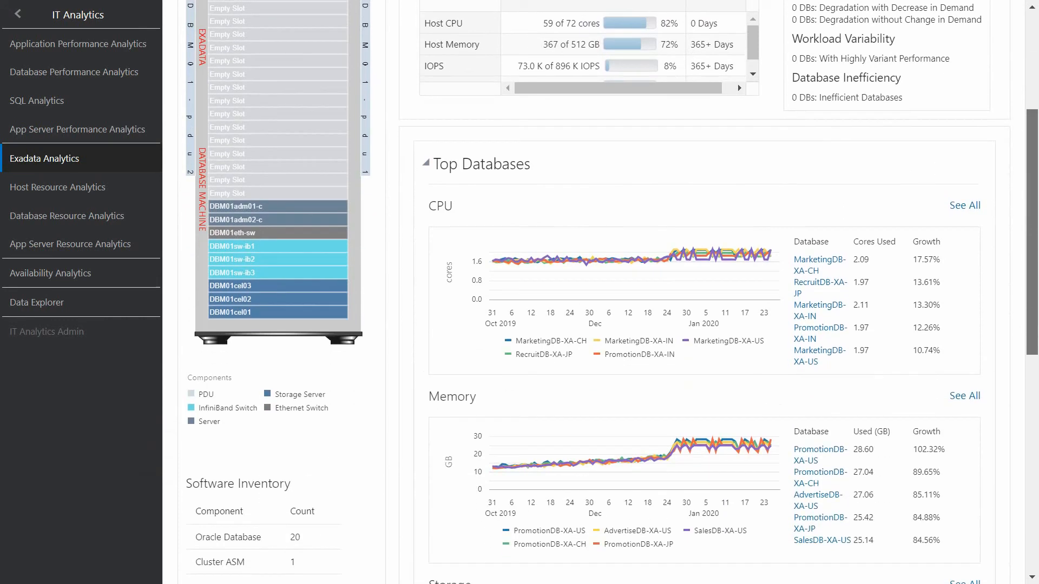
{"action": "scroll", "scroll_direction": "down", "scroll_amount": 3}
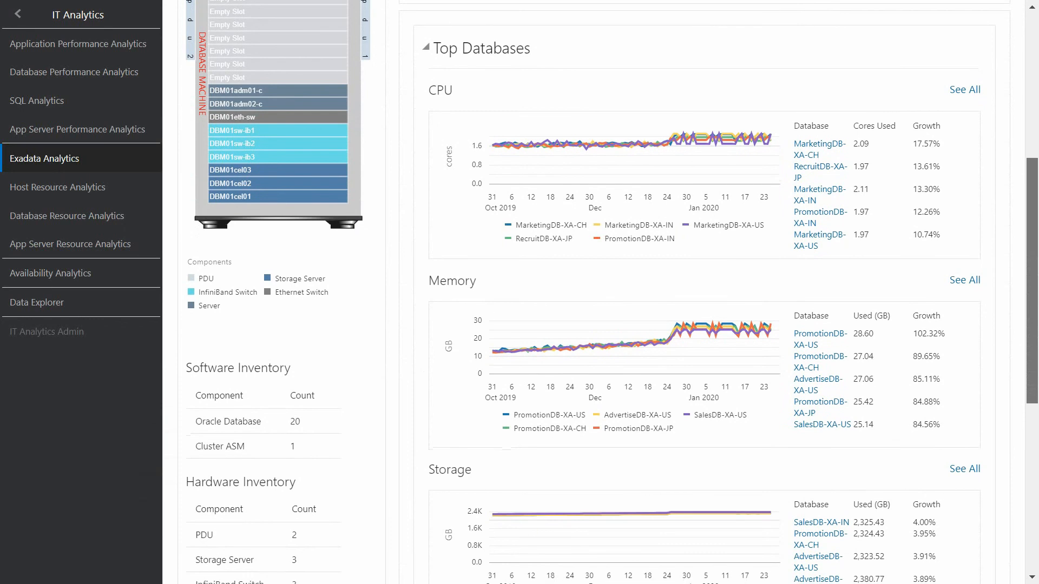
{"action": "scroll", "scroll_direction": "down", "scroll_amount": 3}
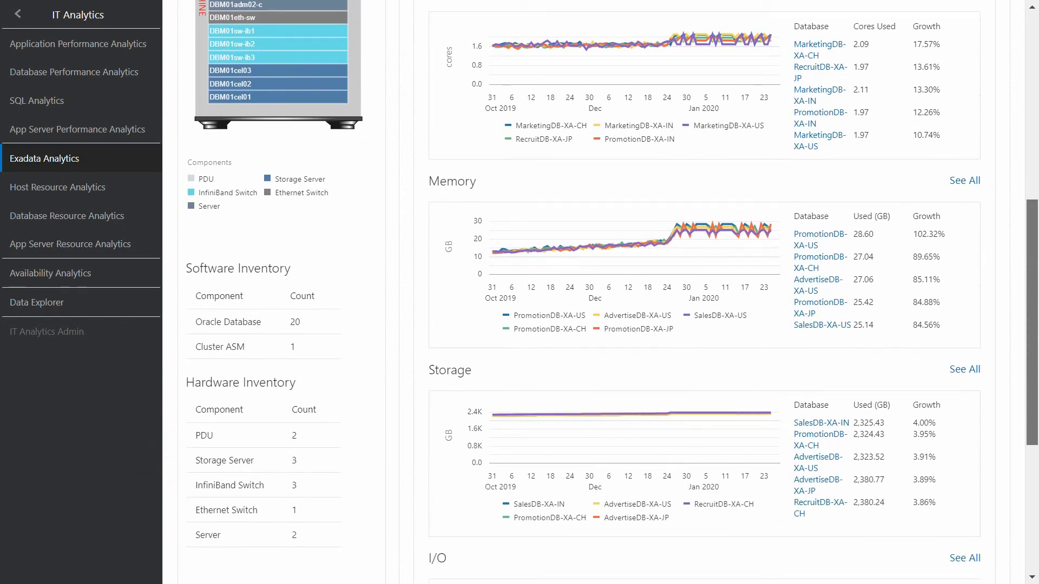
{"action": "scroll", "scroll_direction": "down", "scroll_amount": 3}
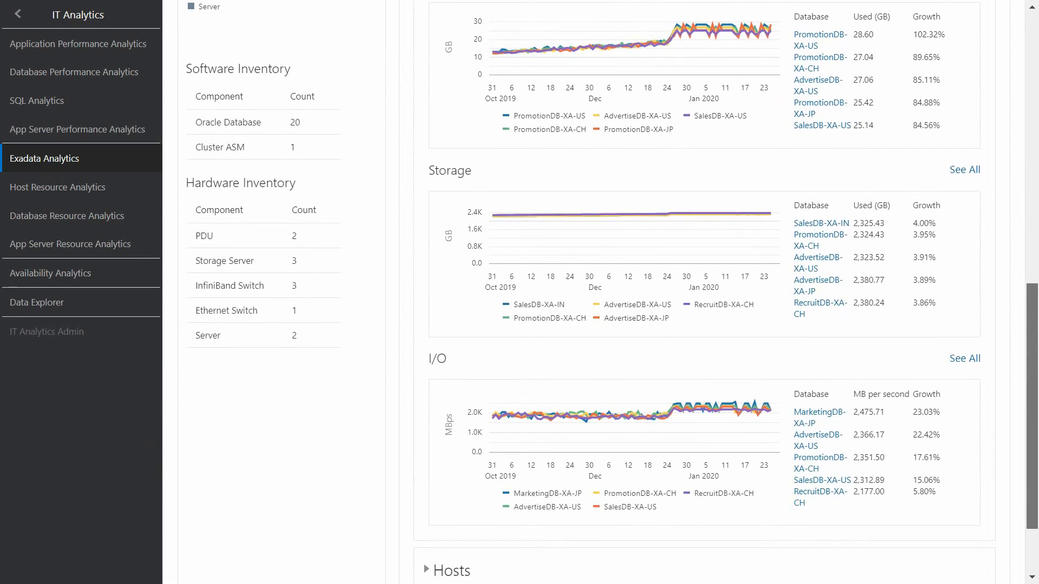
{"action": "scroll", "scroll_direction": "down", "scroll_amount": 3}
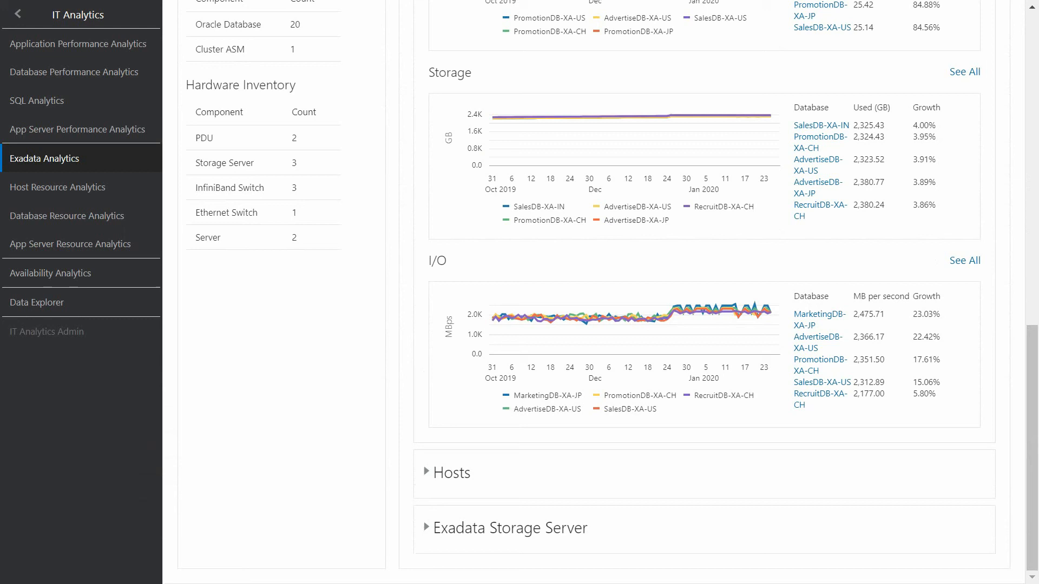
{"action": "left_click", "coordinate": [425, 473]}
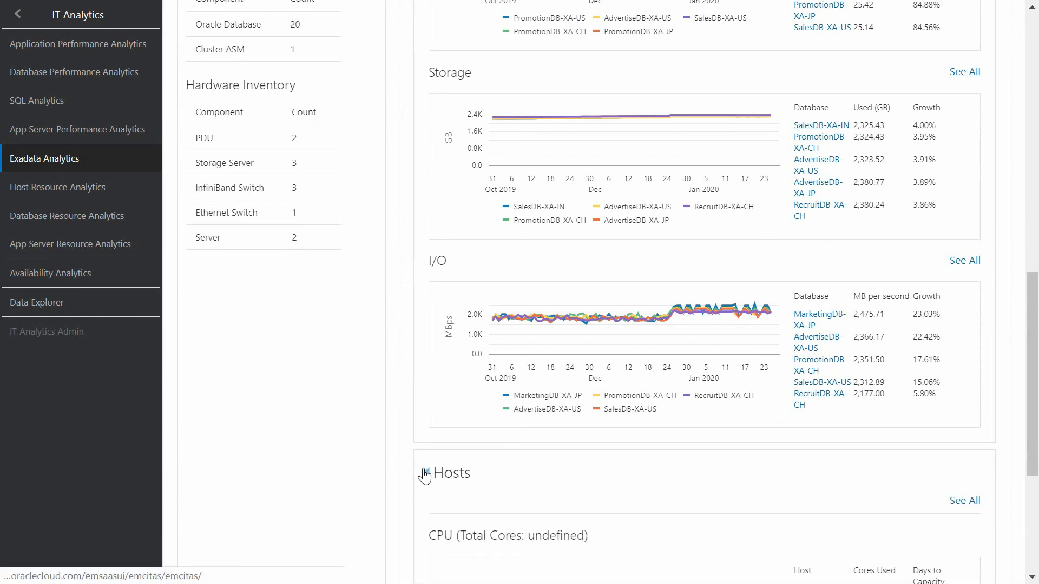
Expand the Exadata Storage Server capacity section and review its charts
{"action": "scroll", "scroll_direction": "down", "scroll_amount": 3}
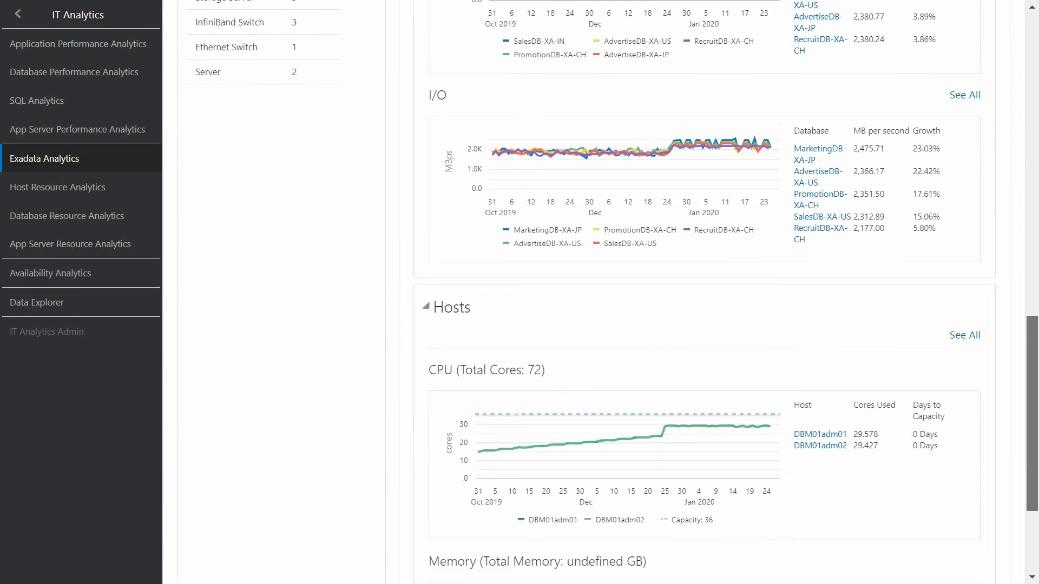
{"action": "scroll", "scroll_direction": "down", "scroll_amount": 3}
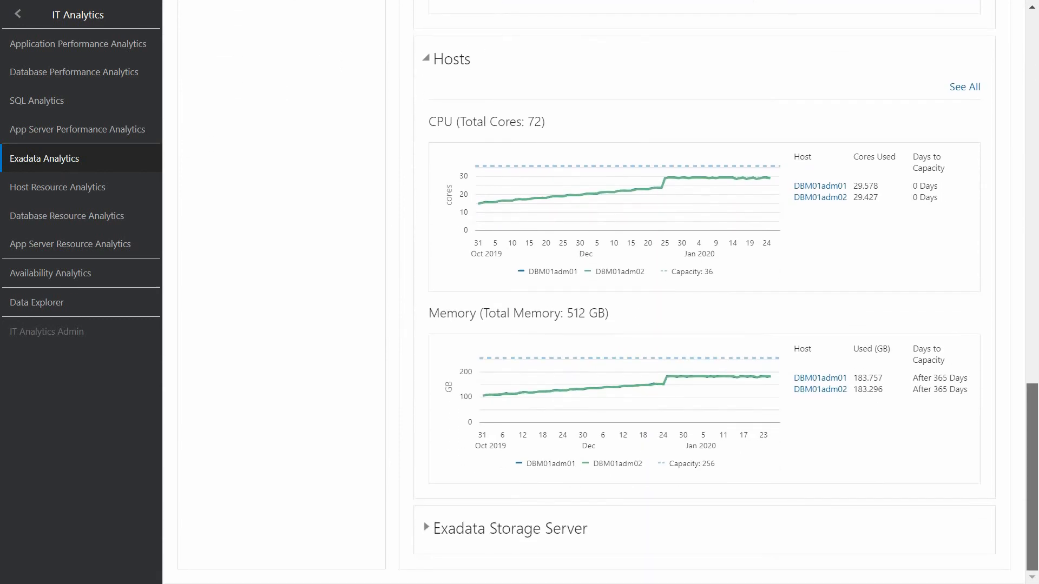
{"action": "left_click", "coordinate": [427, 529]}
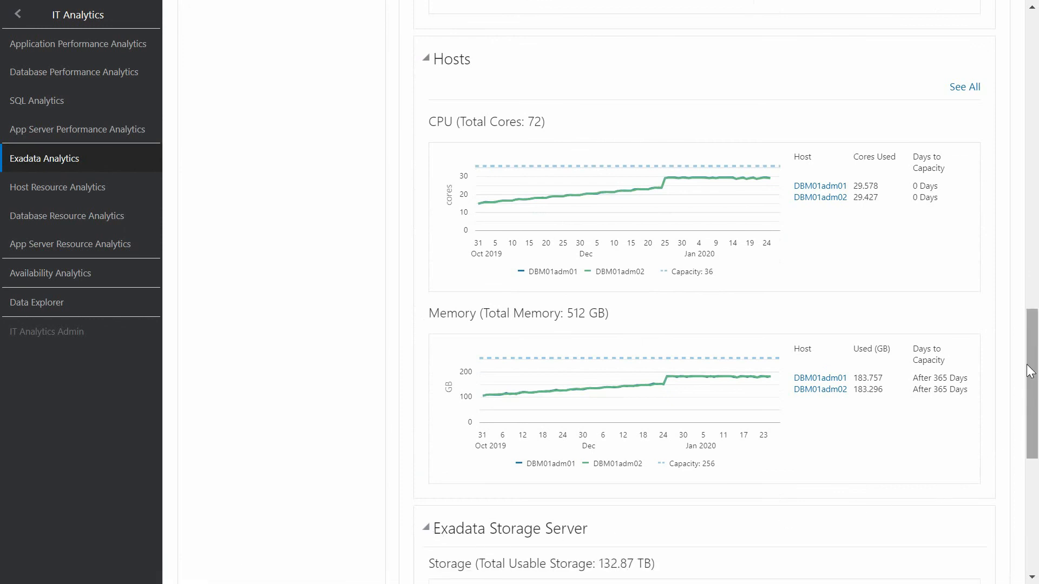
{"action": "scroll", "scroll_direction": "down", "scroll_amount": 3}
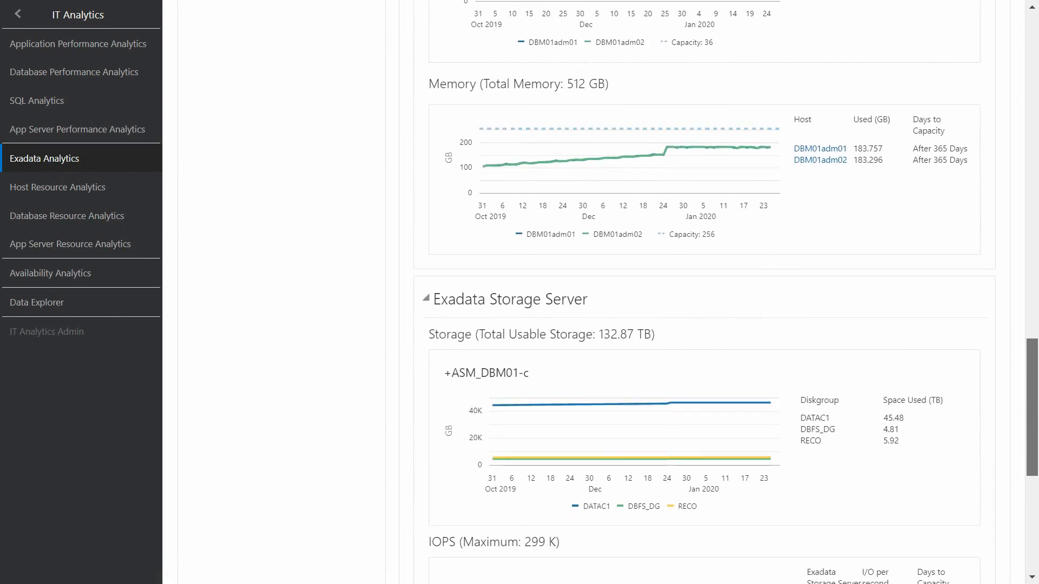
{"action": "scroll", "scroll_direction": "down", "scroll_amount": 3}
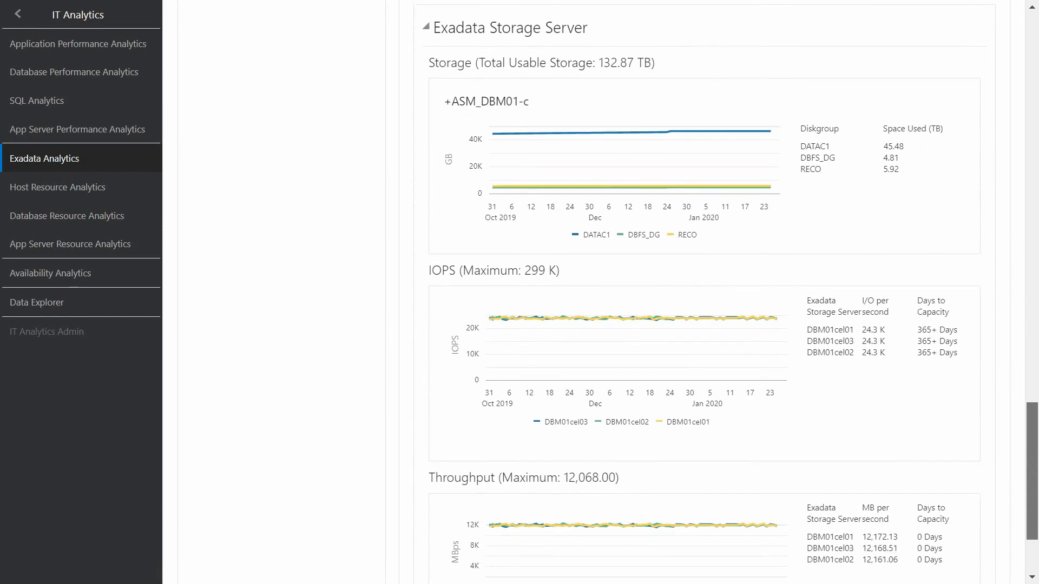
{"action": "scroll", "scroll_direction": "down", "scroll_amount": 3}
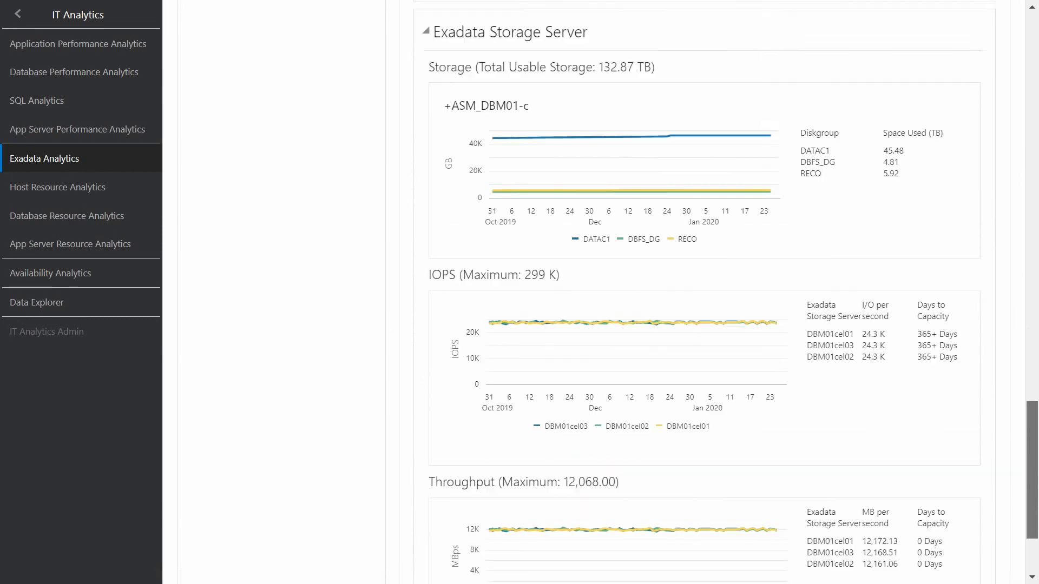
{"action": "scroll", "scroll_direction": "down", "scroll_amount": 3}
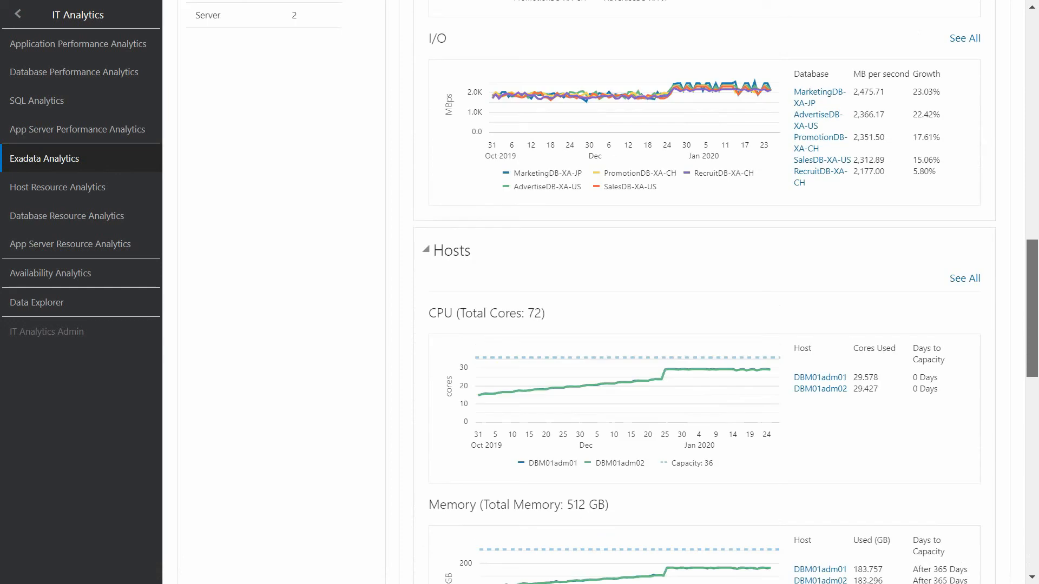
{"action": "scroll", "scroll_direction": "down", "scroll_amount": 3}
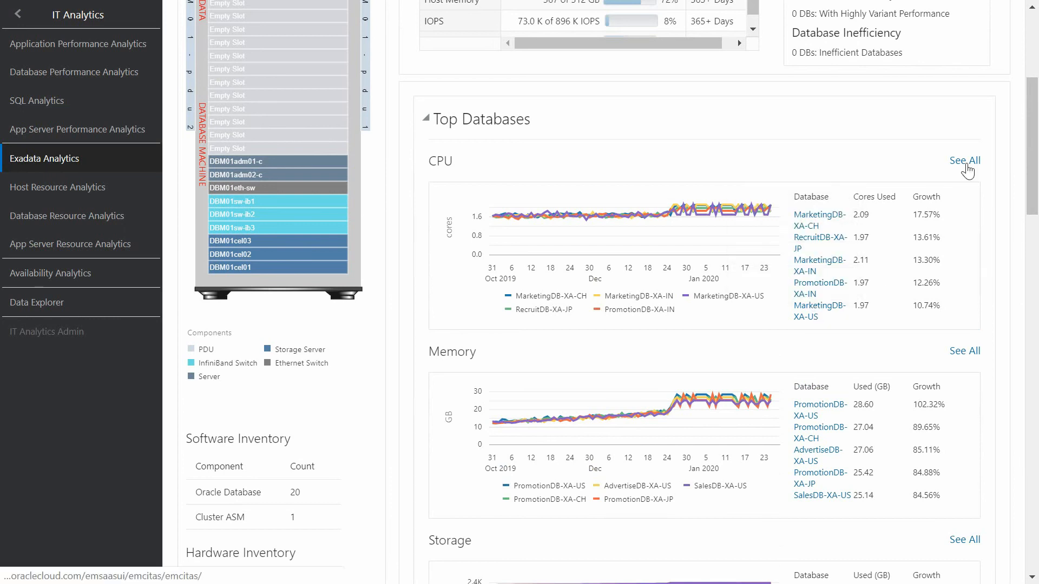
Show the full per-database CPU breakdown via See All under Top Databases by CPU
{"action": "left_click", "coordinate": [964, 160]}
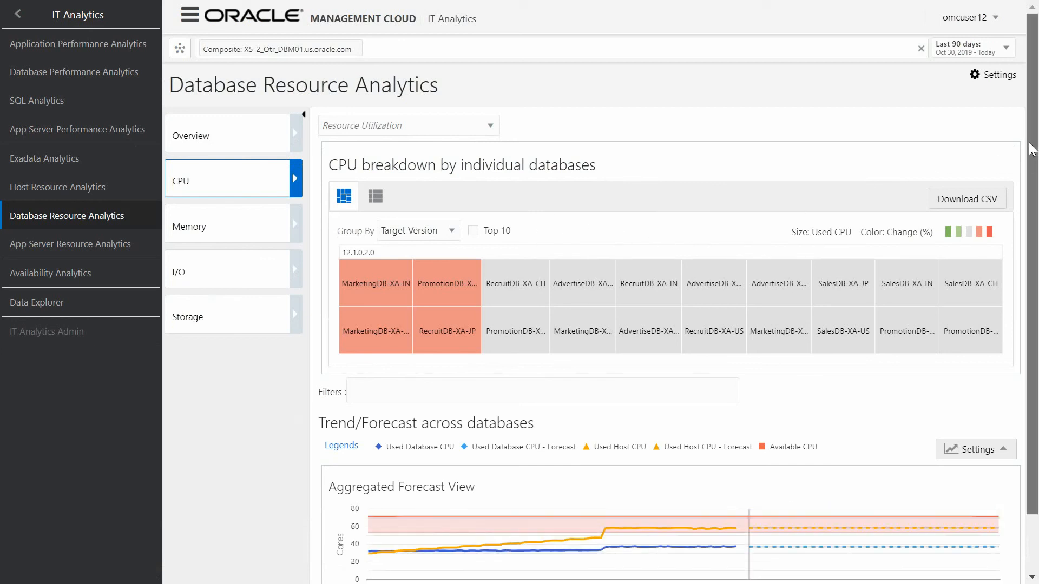
Review the CPU and memory treemaps with forecasts, then go to Host Resource Analytics
{"action": "scroll", "scroll_direction": "down", "scroll_amount": 3}
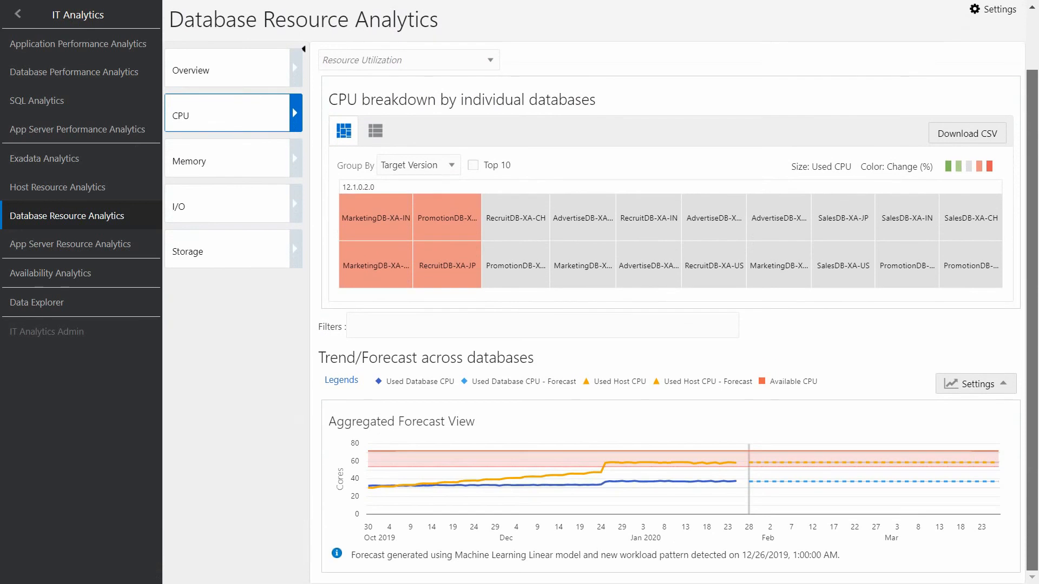
{"action": "mouse_move", "coordinate": [728, 216]}
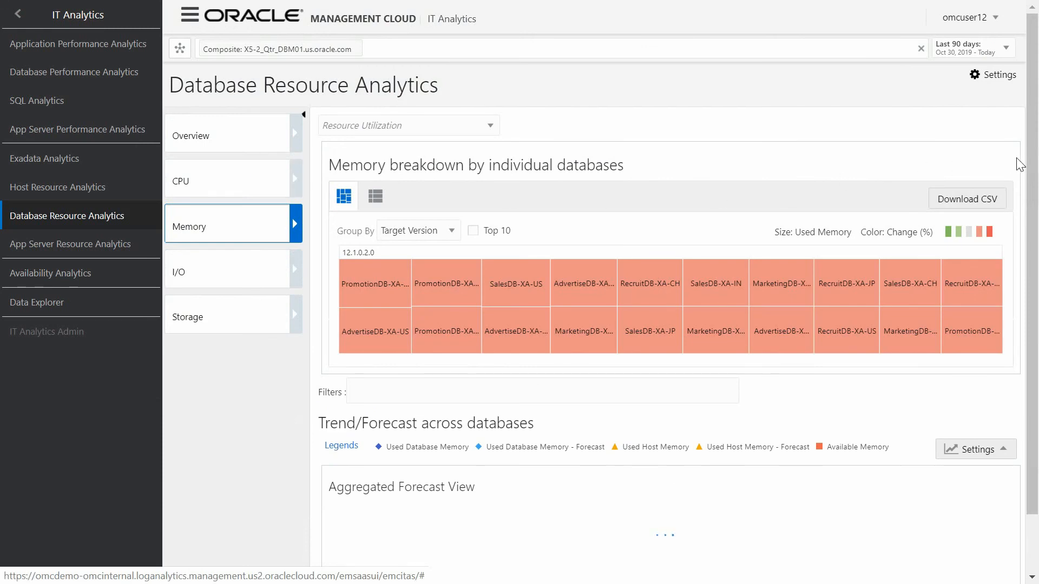
{"action": "scroll", "scroll_direction": "down", "scroll_amount": 3}
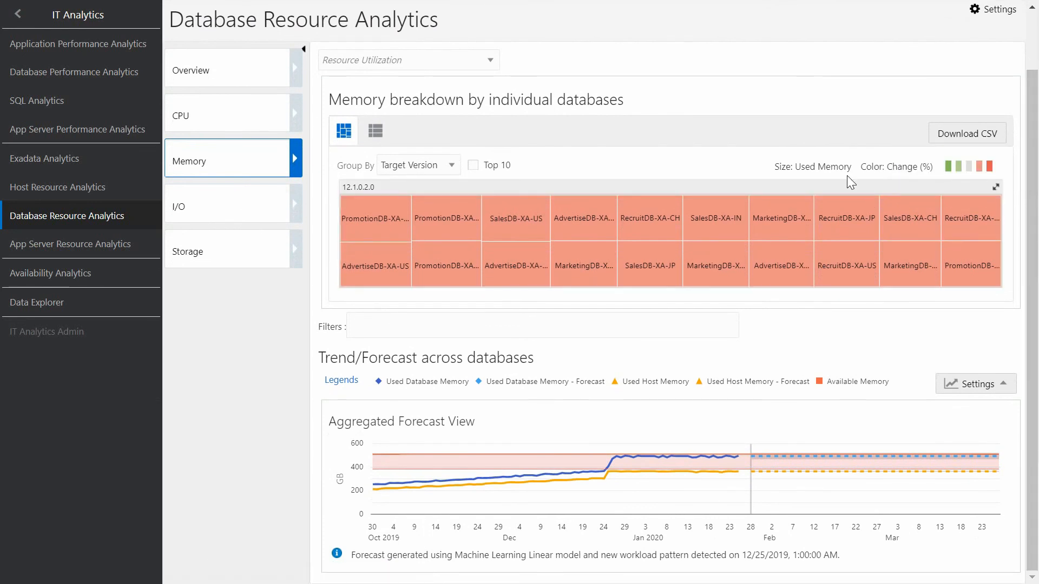
{"action": "mouse_move", "coordinate": [78, 187]}
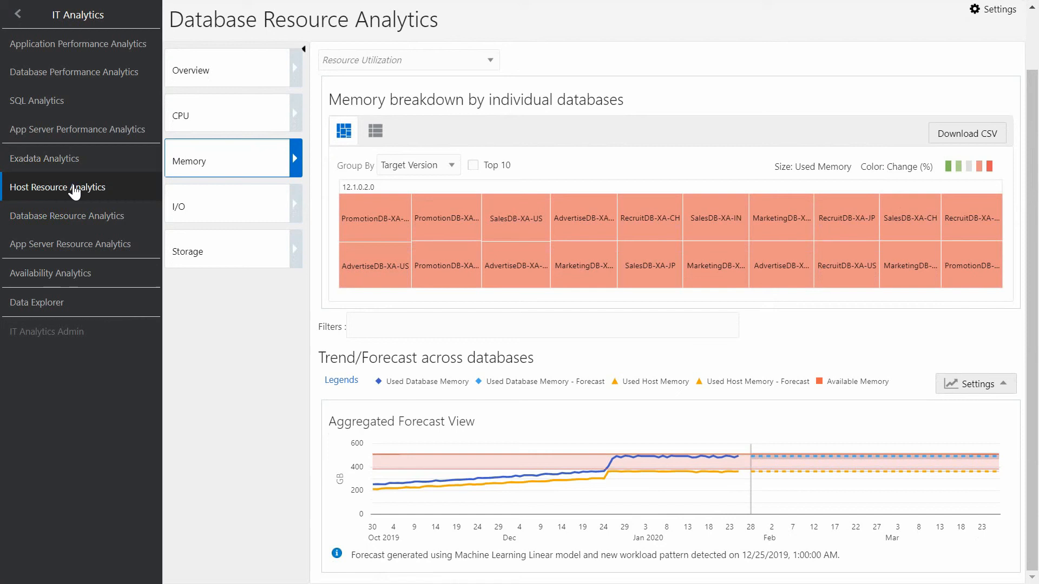
{"action": "left_click", "coordinate": [58, 187]}
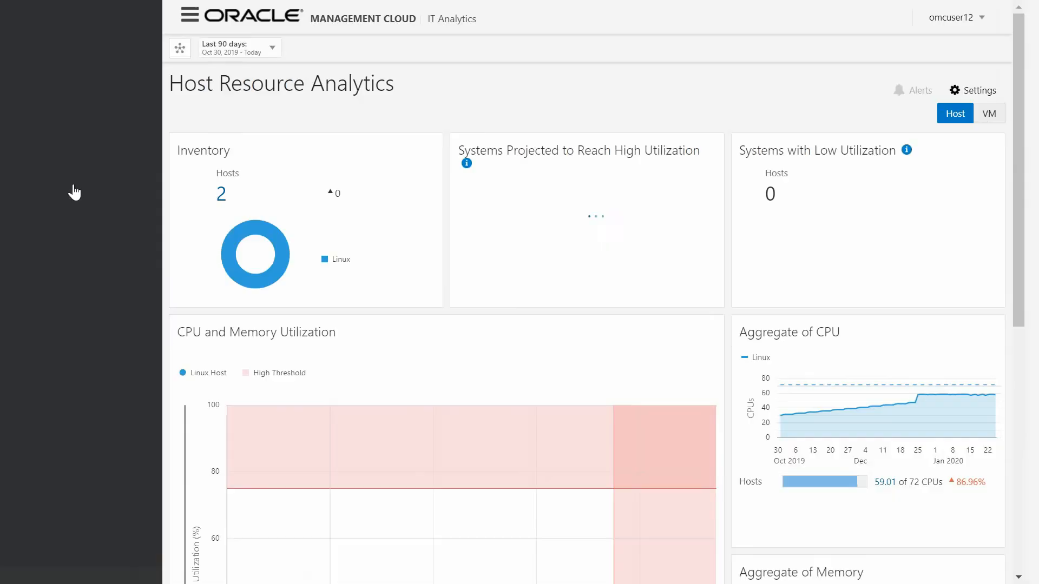
Clear the composite entity filter so CPU and memory trends chart all top hosts
{"action": "left_click", "coordinate": [185, 19]}
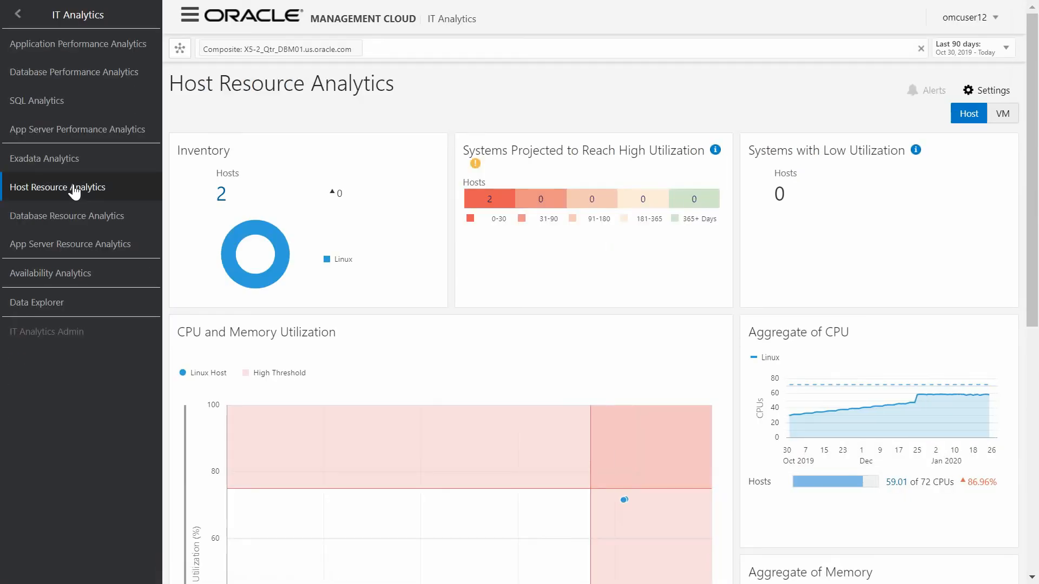
{"action": "mouse_move", "coordinate": [222, 202]}
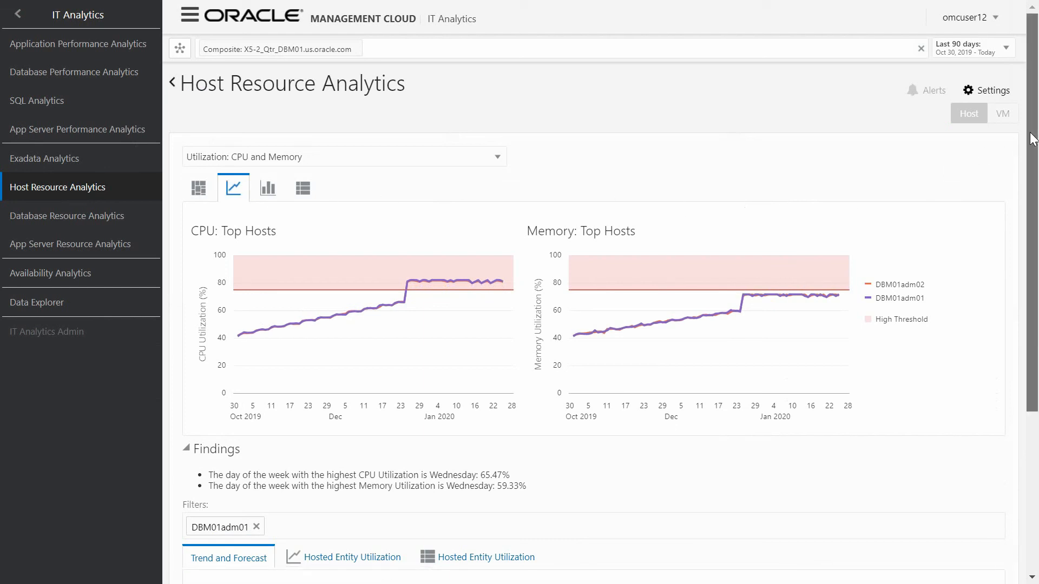
{"action": "scroll", "scroll_direction": "down", "scroll_amount": 3}
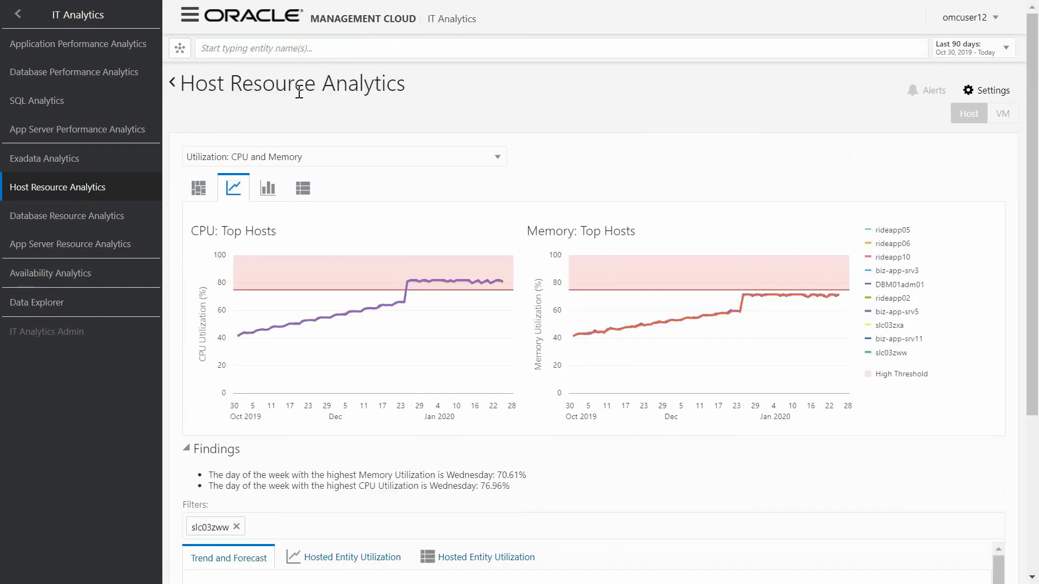
{"action": "left_click", "coordinate": [197, 187]}
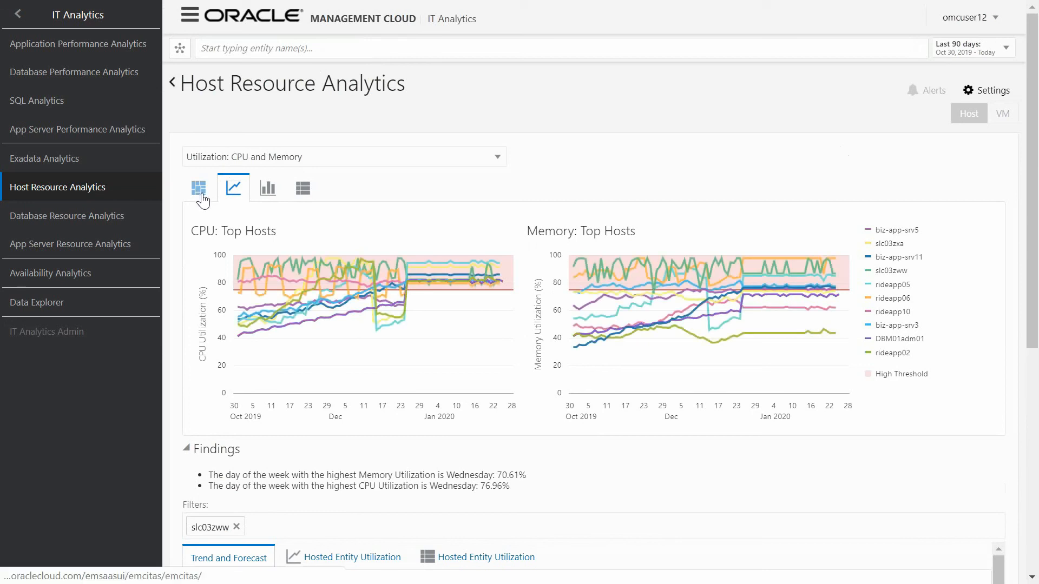
View the host CPU/memory treemap, then go to Database Performance Analytics
{"action": "left_click", "coordinate": [198, 187]}
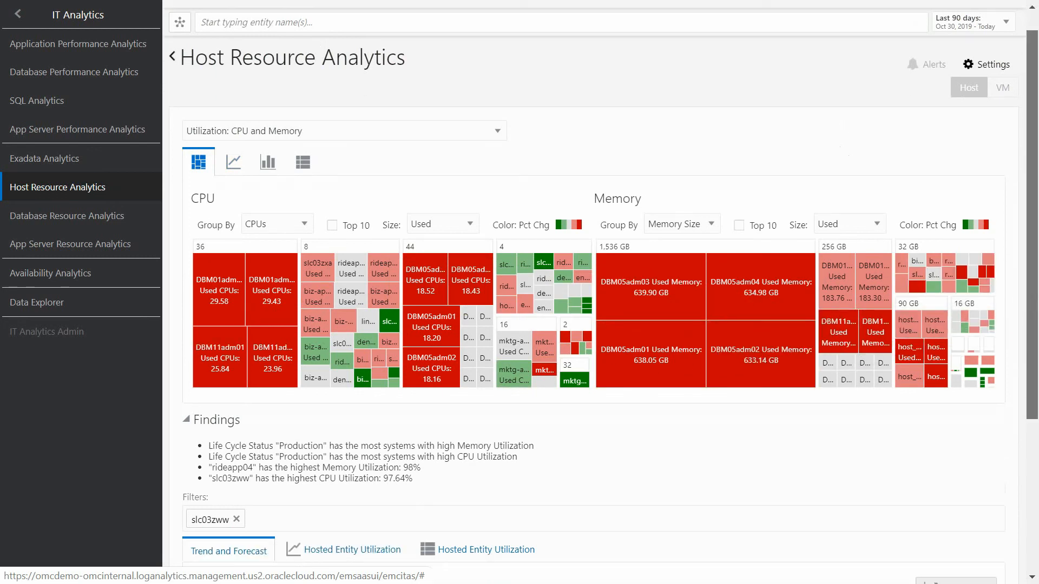
{"action": "scroll", "scroll_direction": "down", "scroll_amount": 3}
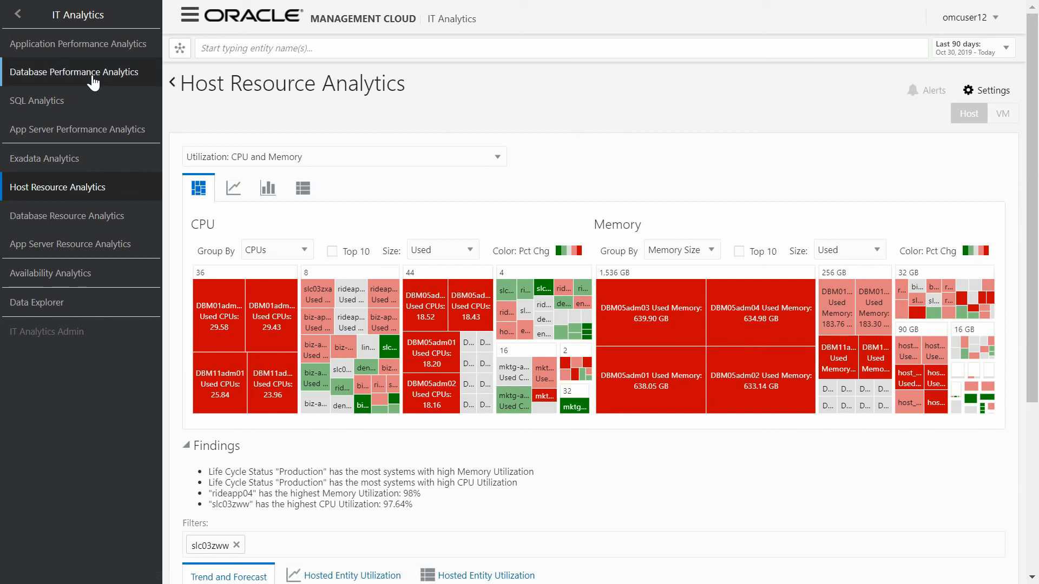
{"action": "left_click", "coordinate": [77, 72]}
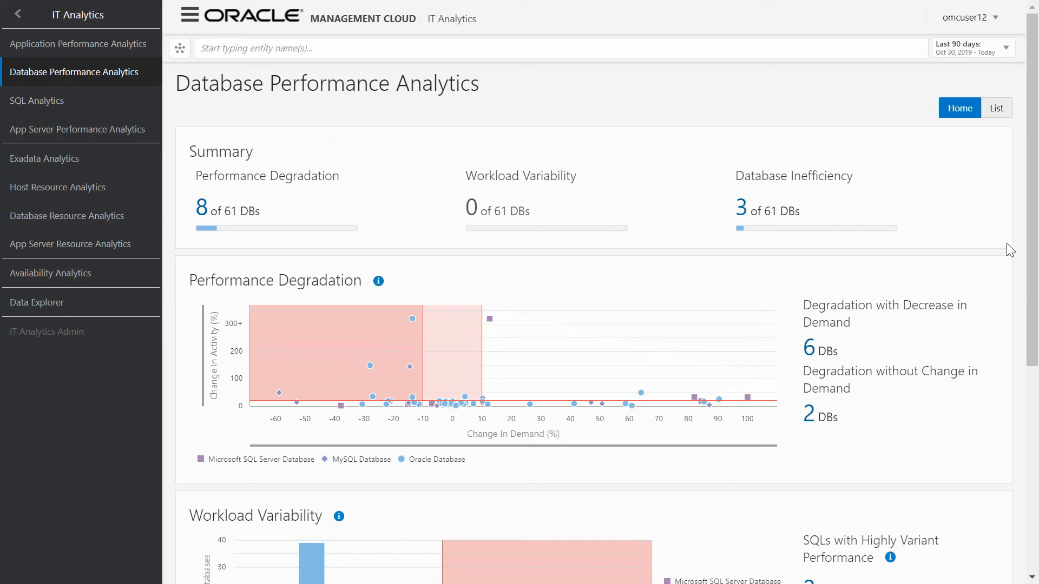
Scan the 61-database performance summary and list the 8 with performance degradation
{"action": "scroll", "scroll_direction": "down", "scroll_amount": 3}
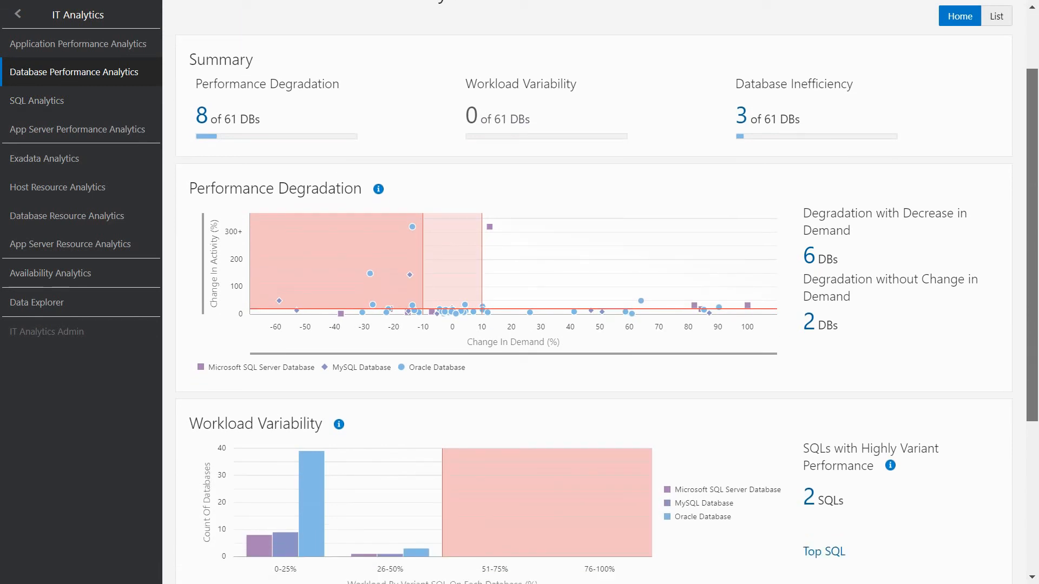
{"action": "scroll", "scroll_direction": "down", "scroll_amount": 3}
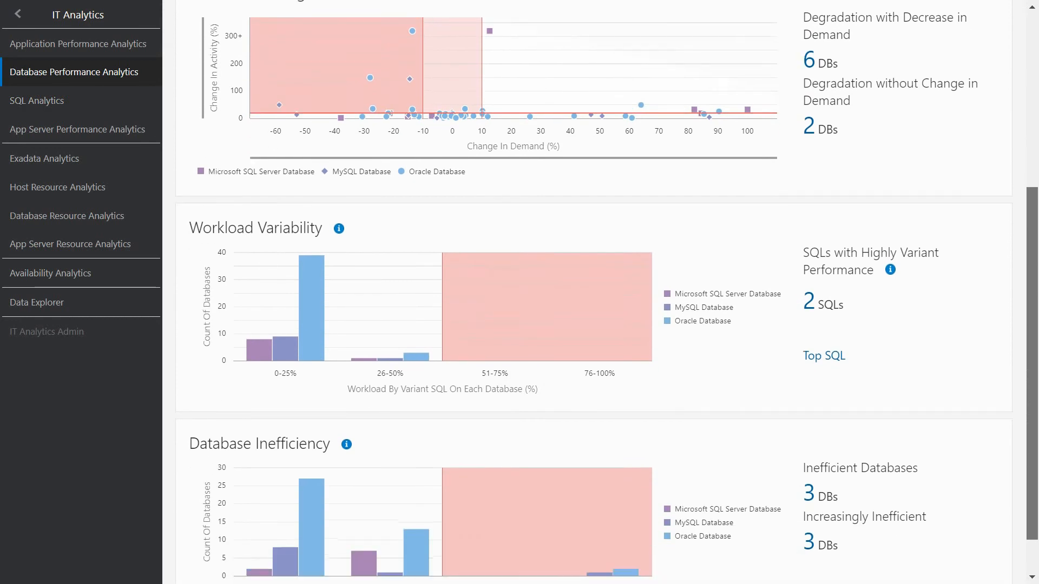
{"action": "scroll", "scroll_direction": "down", "scroll_amount": 3}
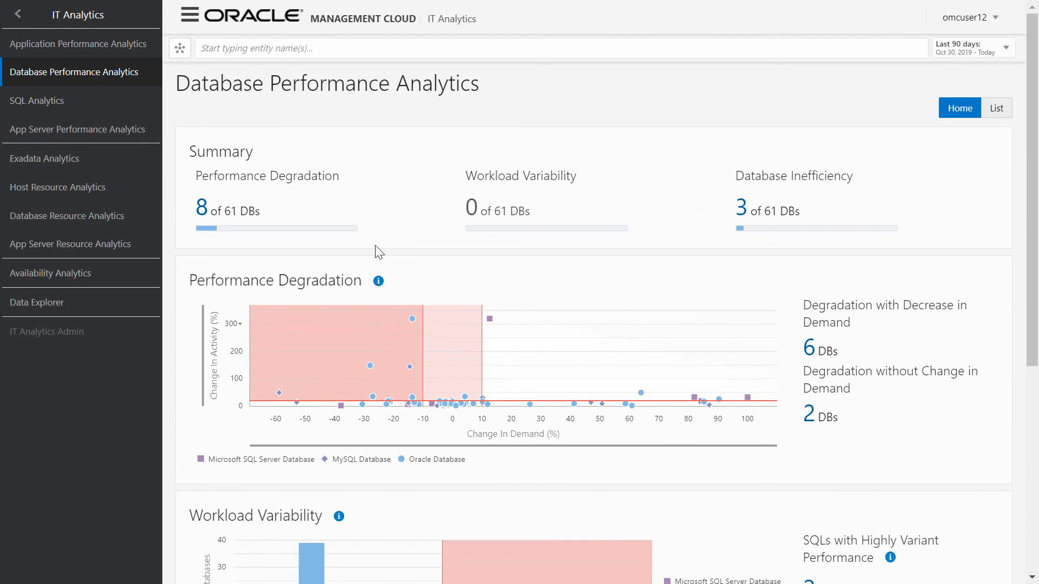
{"action": "mouse_move", "coordinate": [202, 212]}
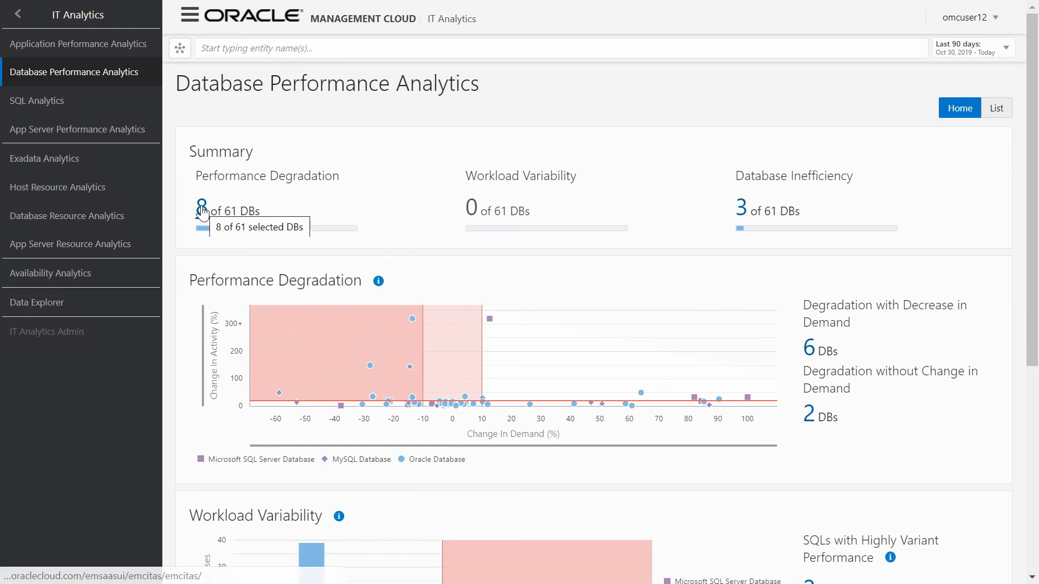
{"action": "left_click", "coordinate": [202, 206]}
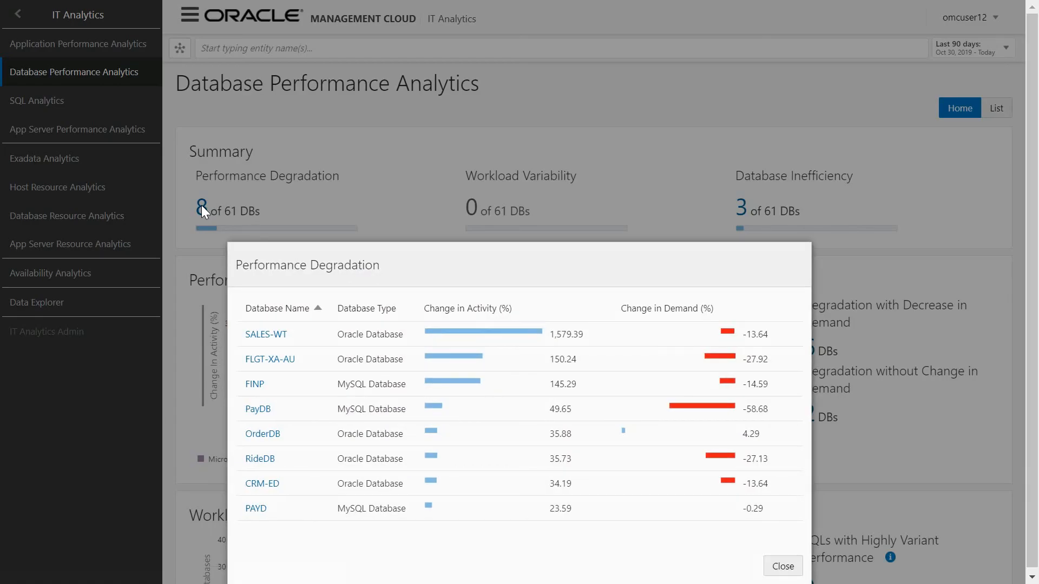
Select the SALES-WT database in the Performance Degradation list to analyse it
{"action": "left_click", "coordinate": [467, 308]}
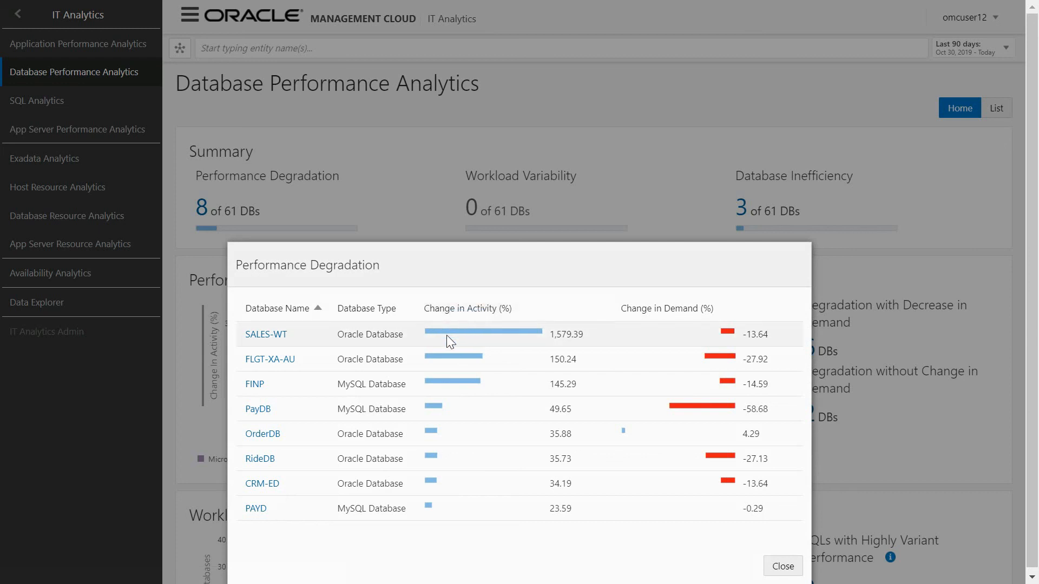
{"action": "mouse_move", "coordinate": [368, 341]}
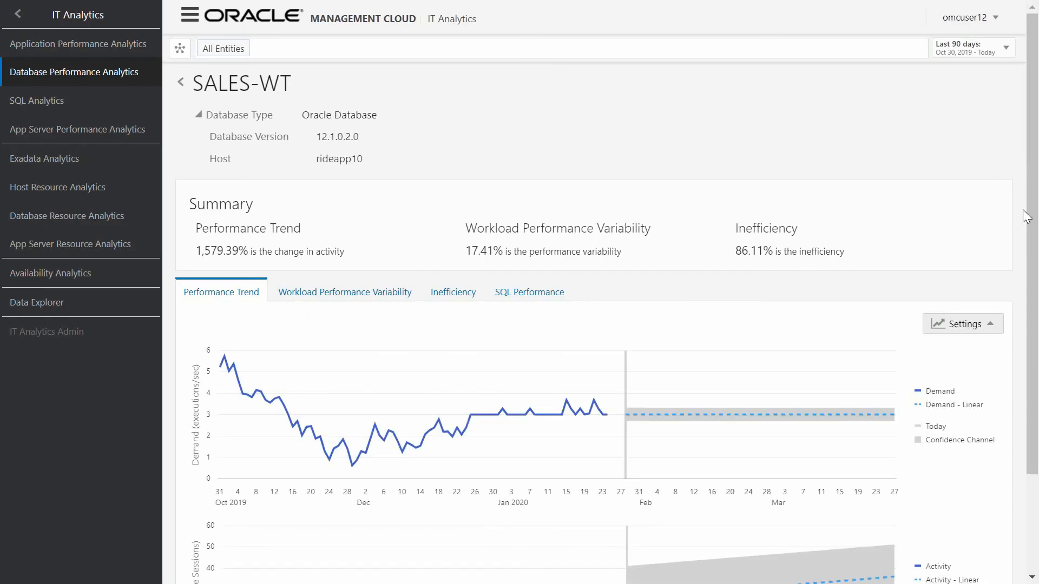
Review SALES-WT's trend charts, Workload Performance Variability and Inefficiency, then its SQL Performance listing degrading and variant SQLs
{"action": "scroll", "scroll_direction": "down", "scroll_amount": 3}
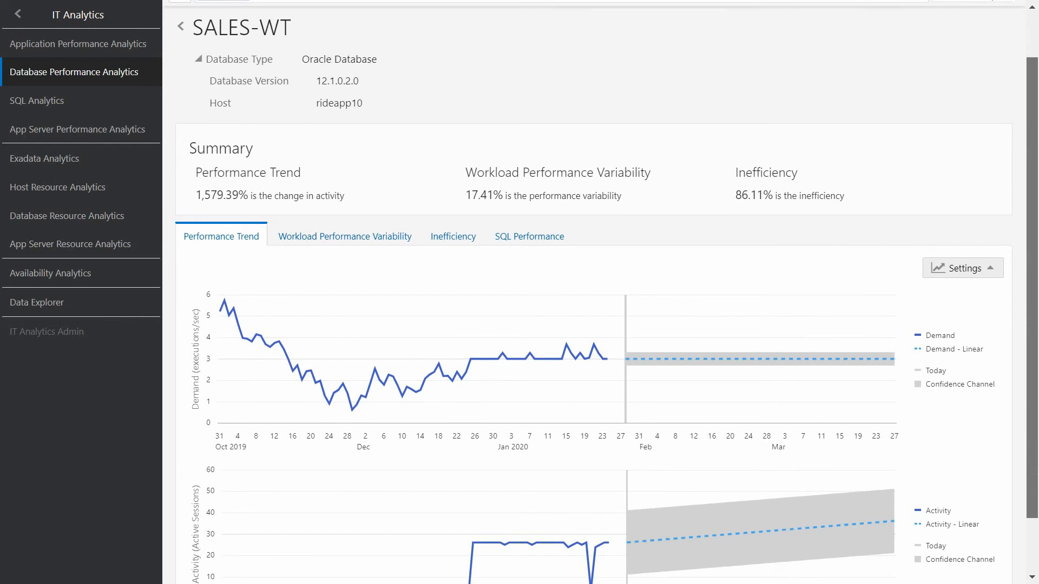
{"action": "scroll", "scroll_direction": "down", "scroll_amount": 3}
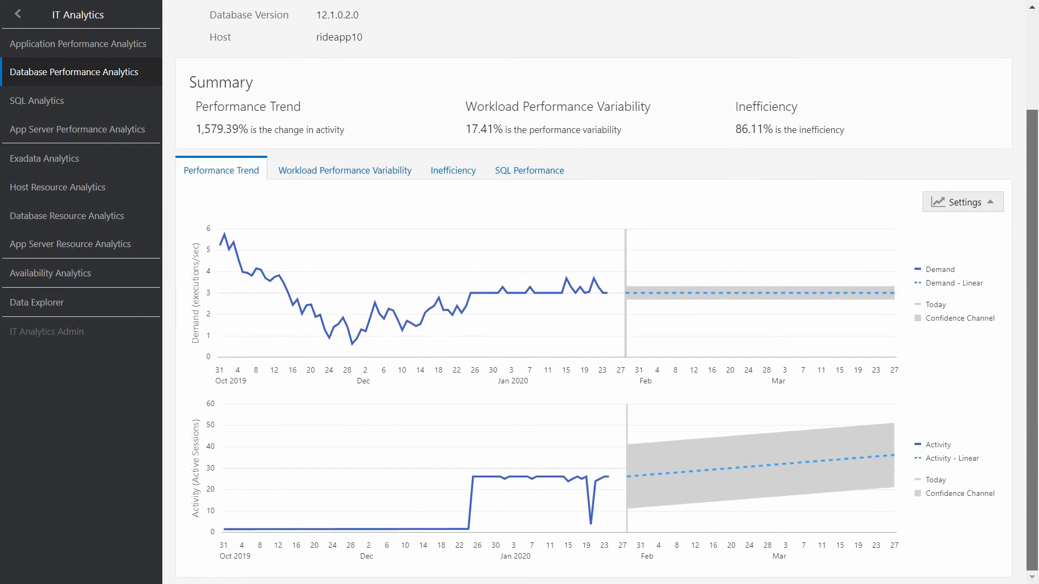
{"action": "mouse_move", "coordinate": [725, 294]}
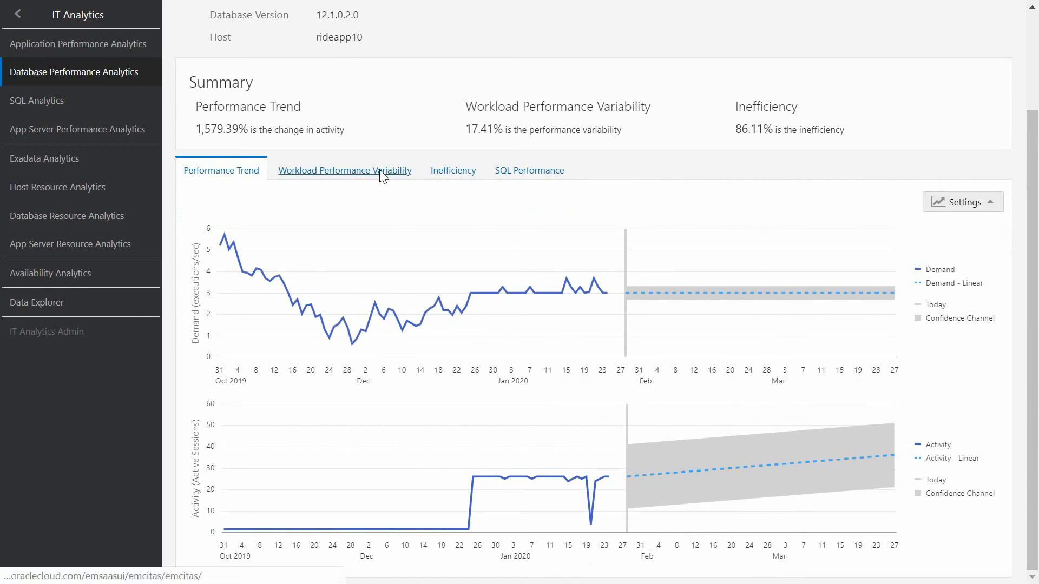
{"action": "left_click", "coordinate": [344, 170]}
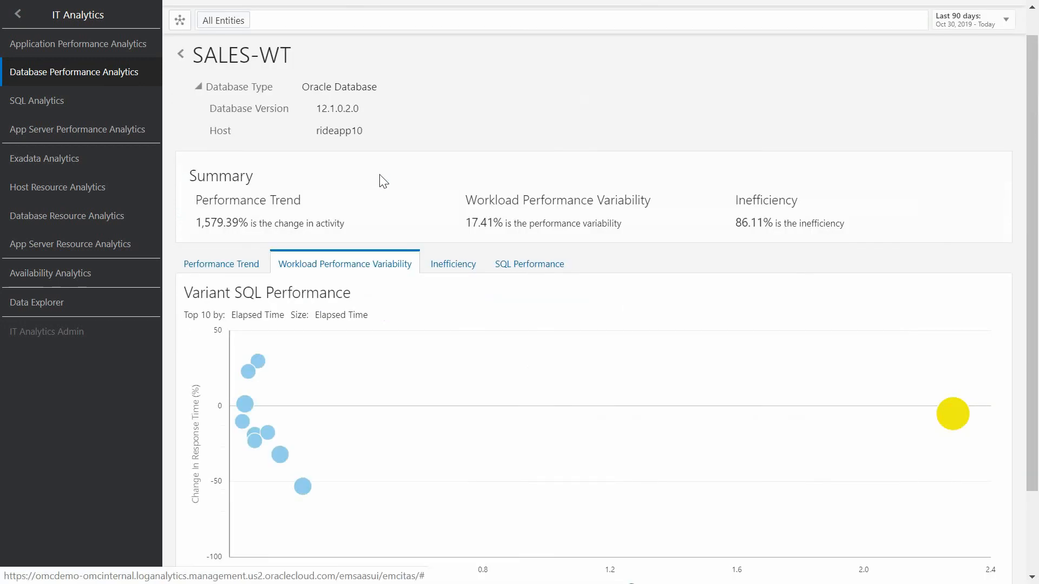
{"action": "mouse_move", "coordinate": [248, 371]}
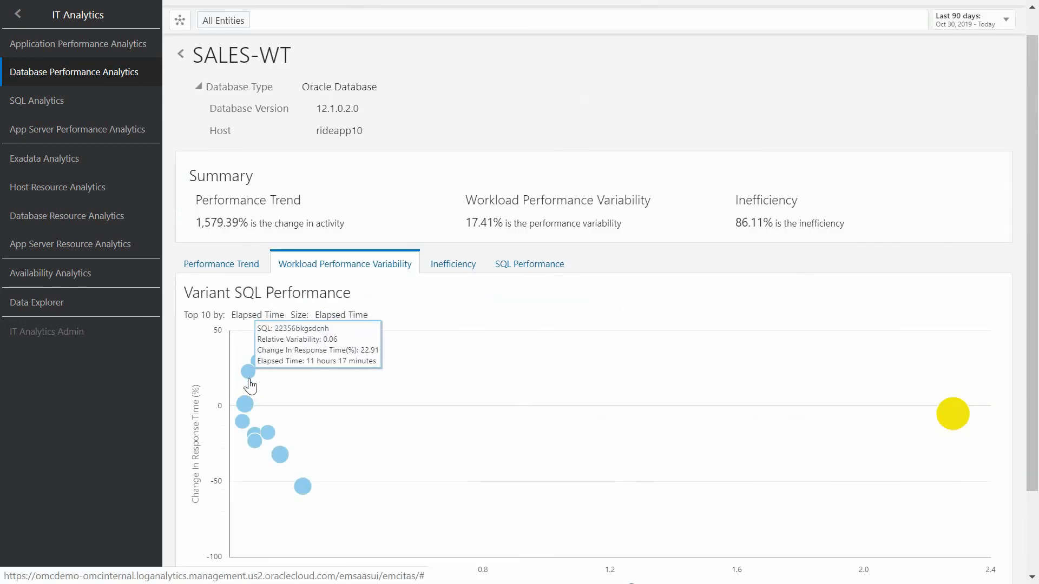
{"action": "mouse_move", "coordinate": [903, 422]}
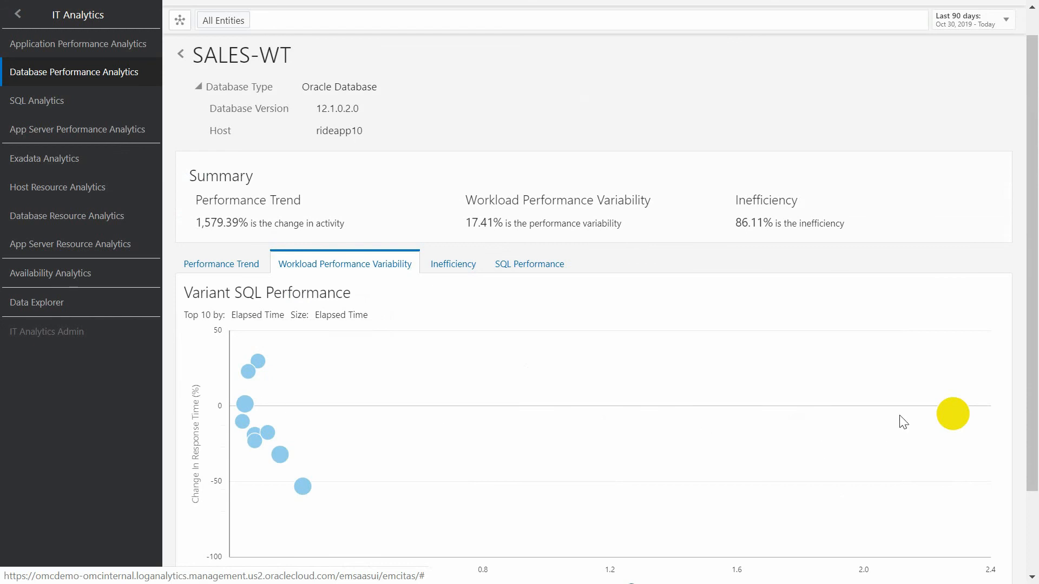
{"action": "mouse_move", "coordinate": [952, 414]}
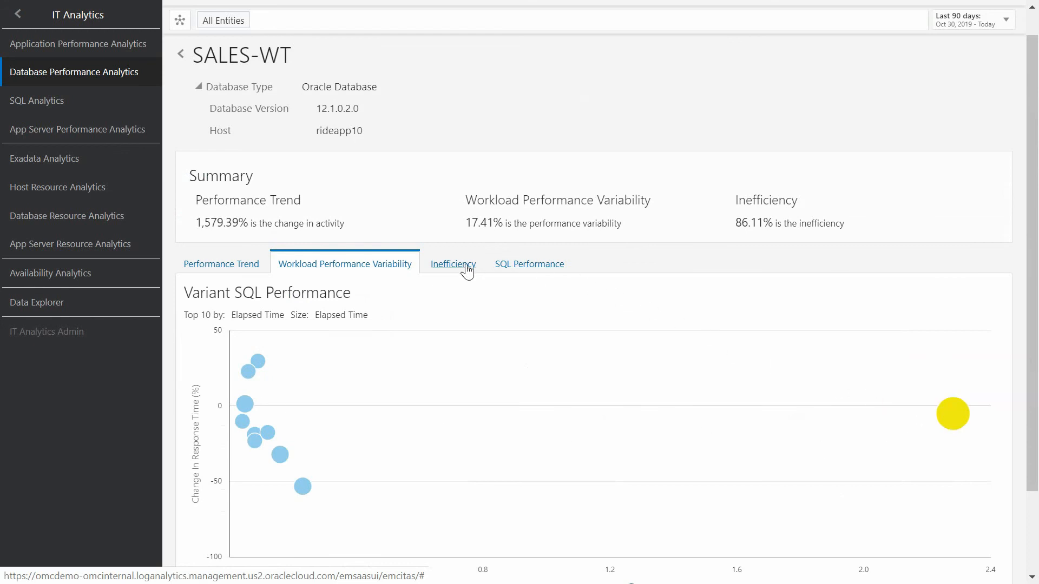
{"action": "left_click", "coordinate": [453, 264]}
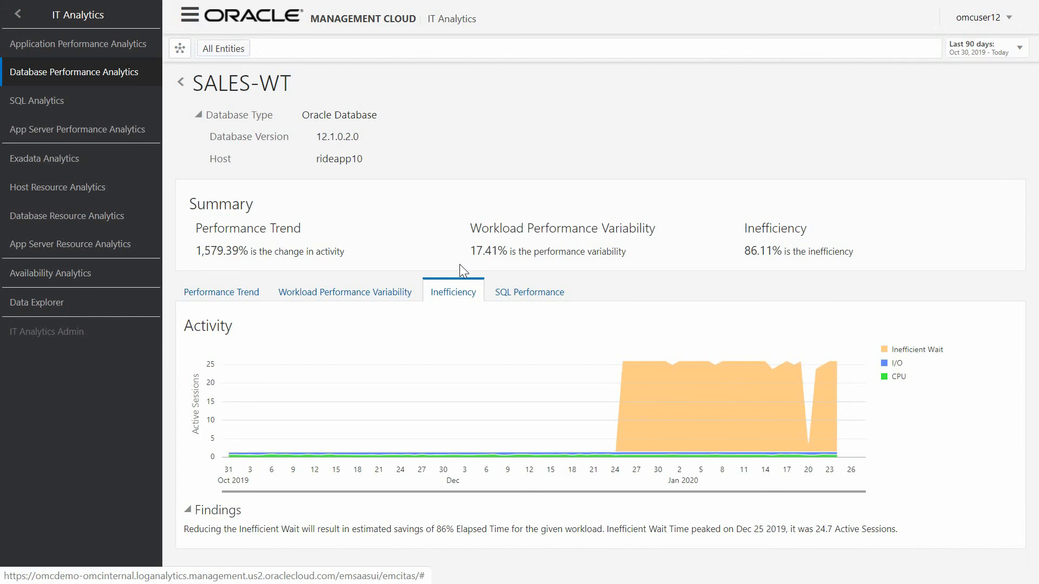
{"action": "mouse_move", "coordinate": [820, 381]}
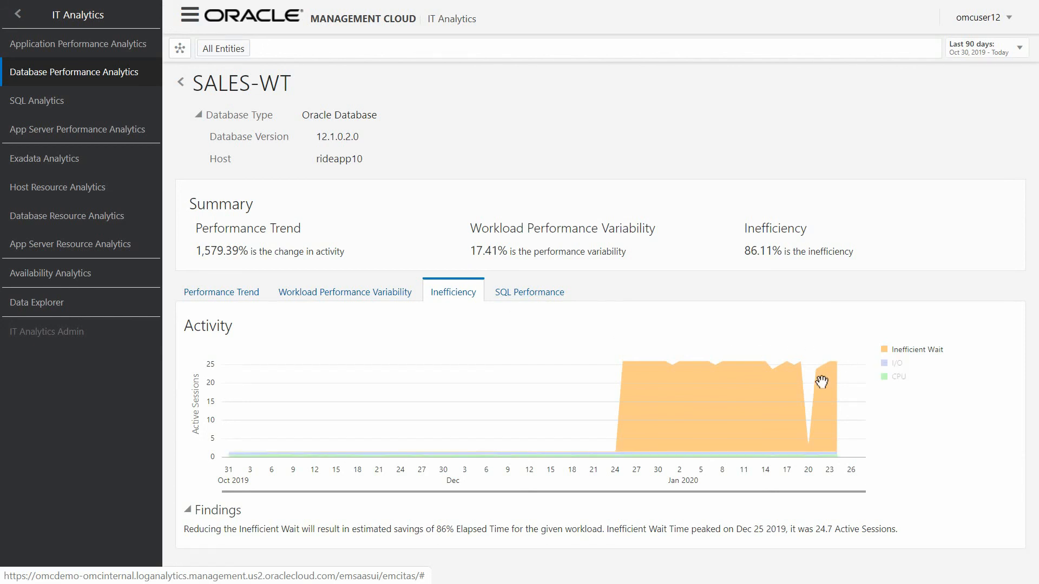
{"action": "mouse_move", "coordinate": [695, 378]}
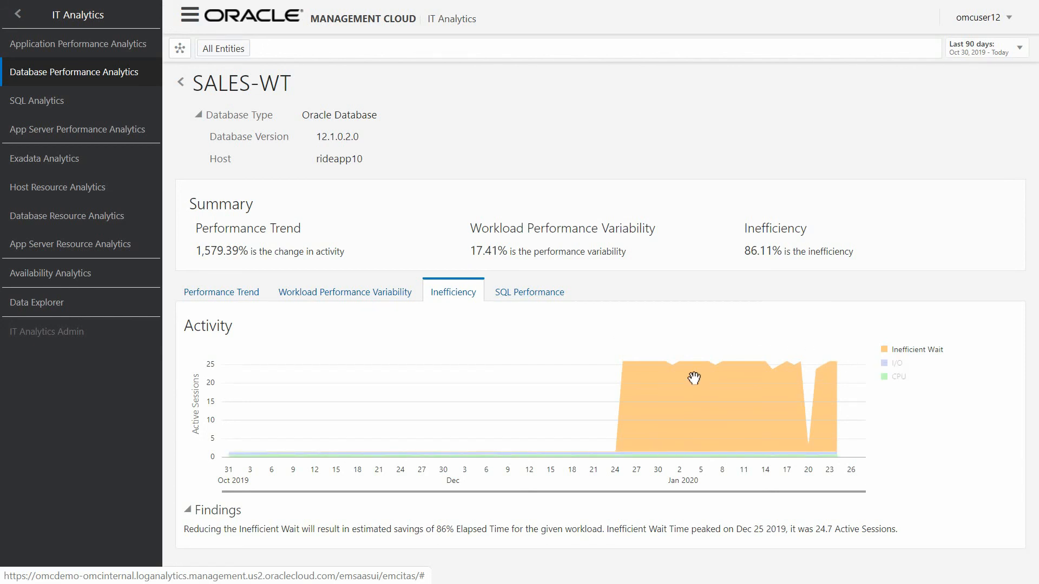
{"action": "mouse_move", "coordinate": [529, 293]}
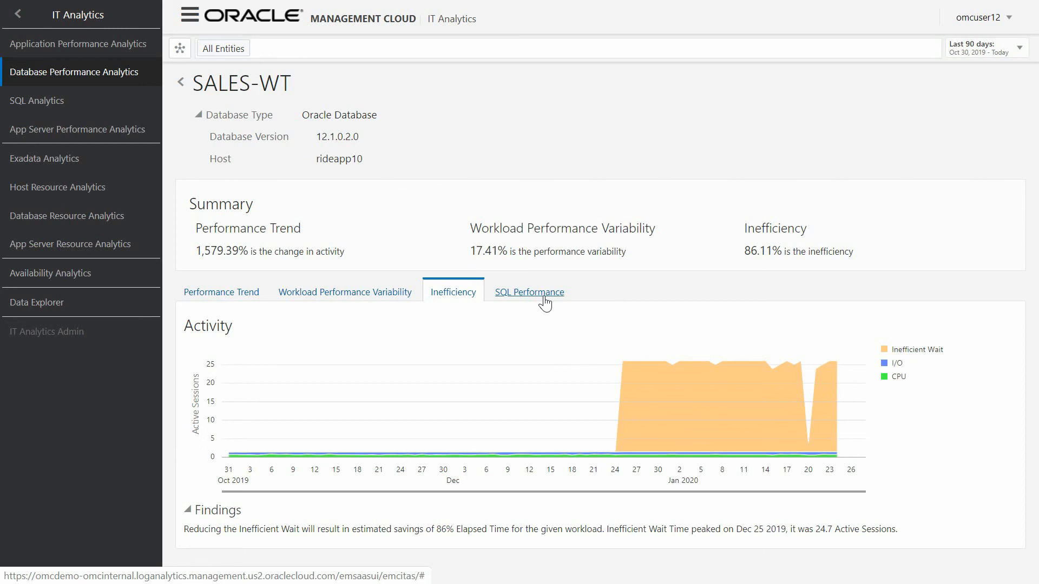
{"action": "left_click", "coordinate": [529, 291]}
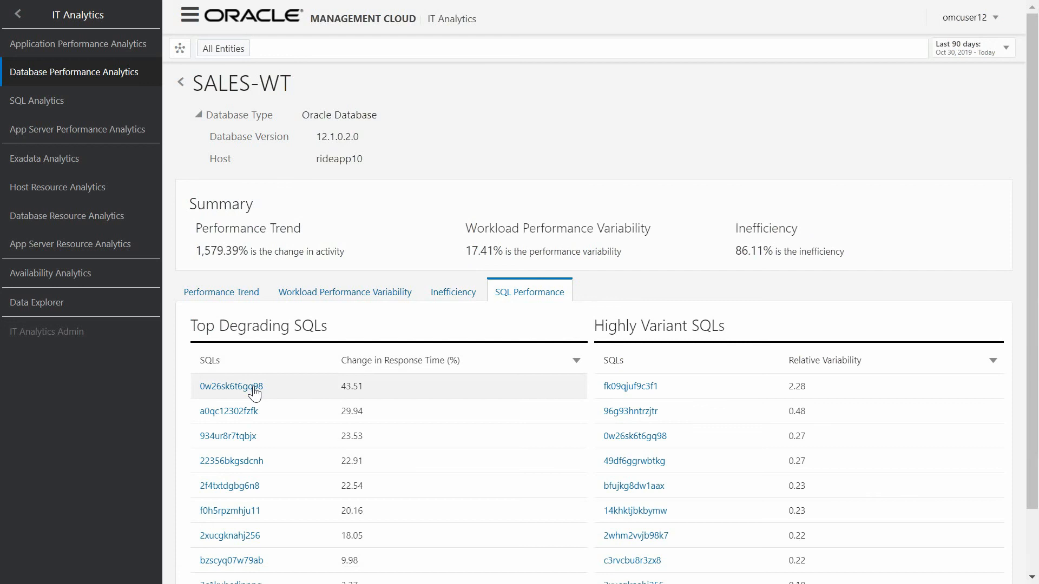
View SQL 0w26sk6t6gq98's detail page and list the measures its performance chart can show
{"action": "left_click", "coordinate": [231, 386]}
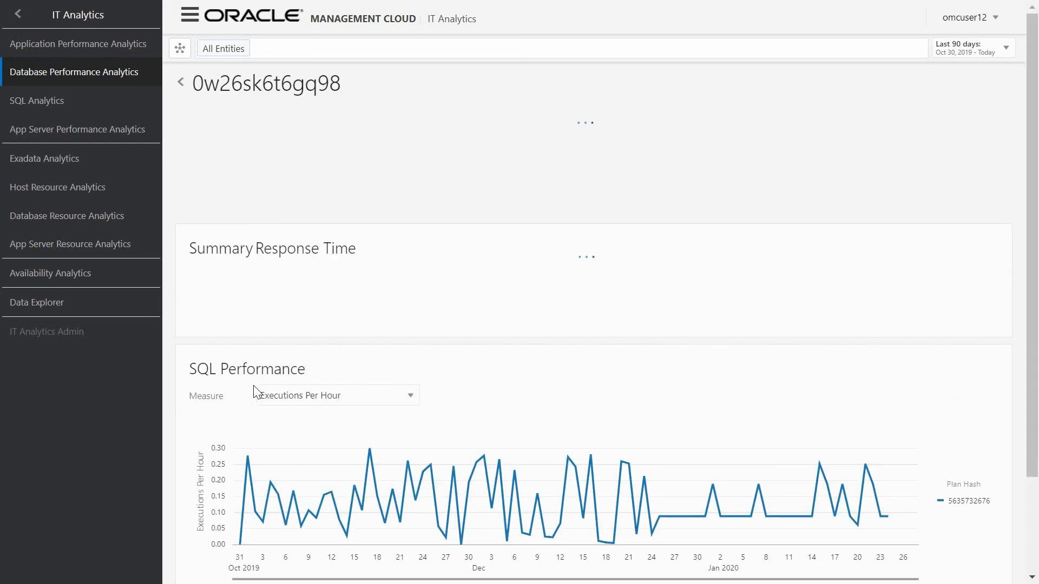
{"action": "mouse_move", "coordinate": [324, 411]}
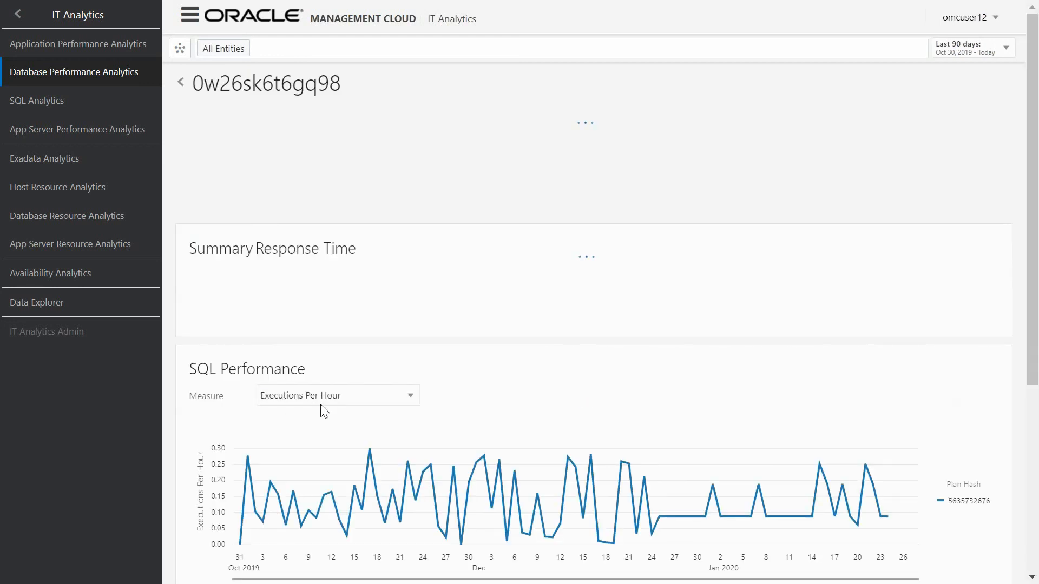
{"action": "left_click", "coordinate": [337, 395]}
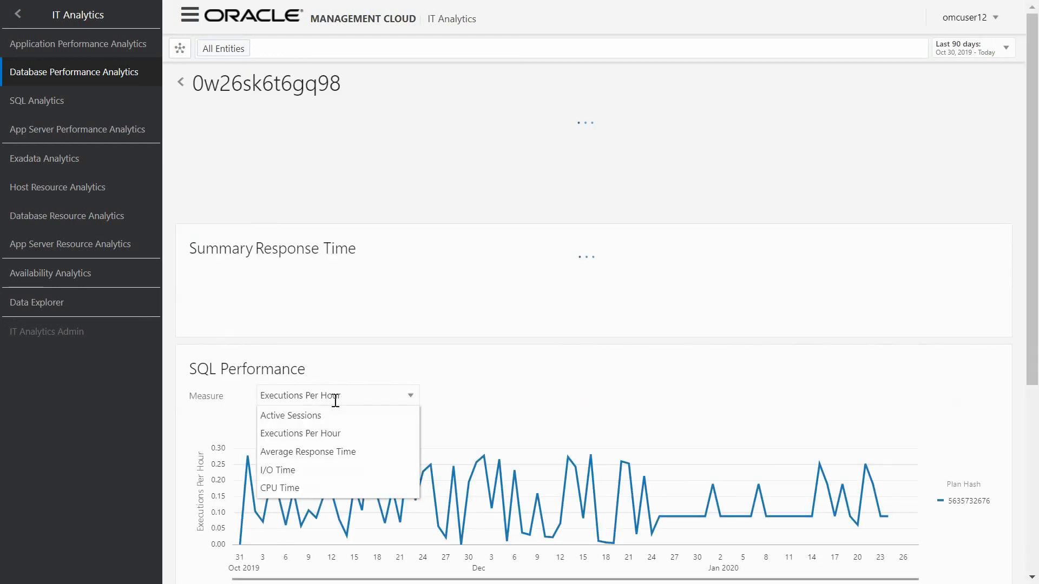